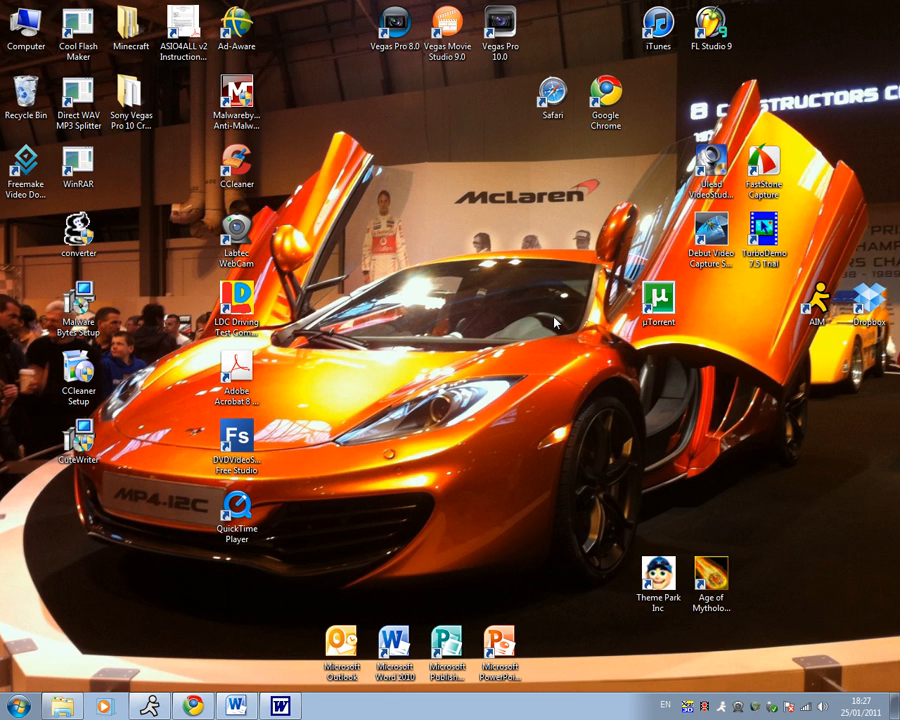
mouse_move(509, 298)
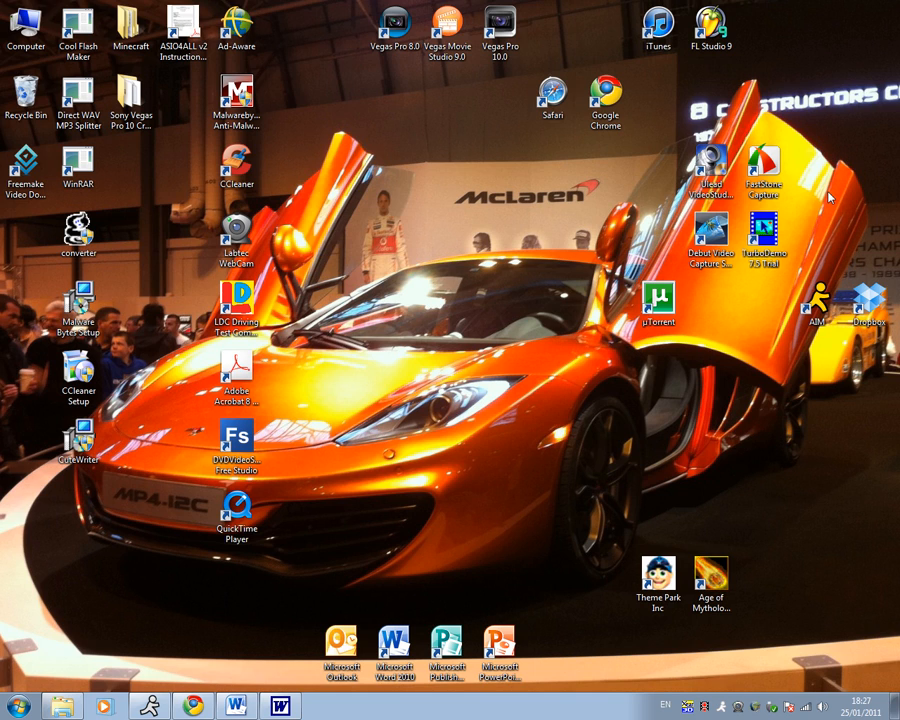
mouse_move(443, 301)
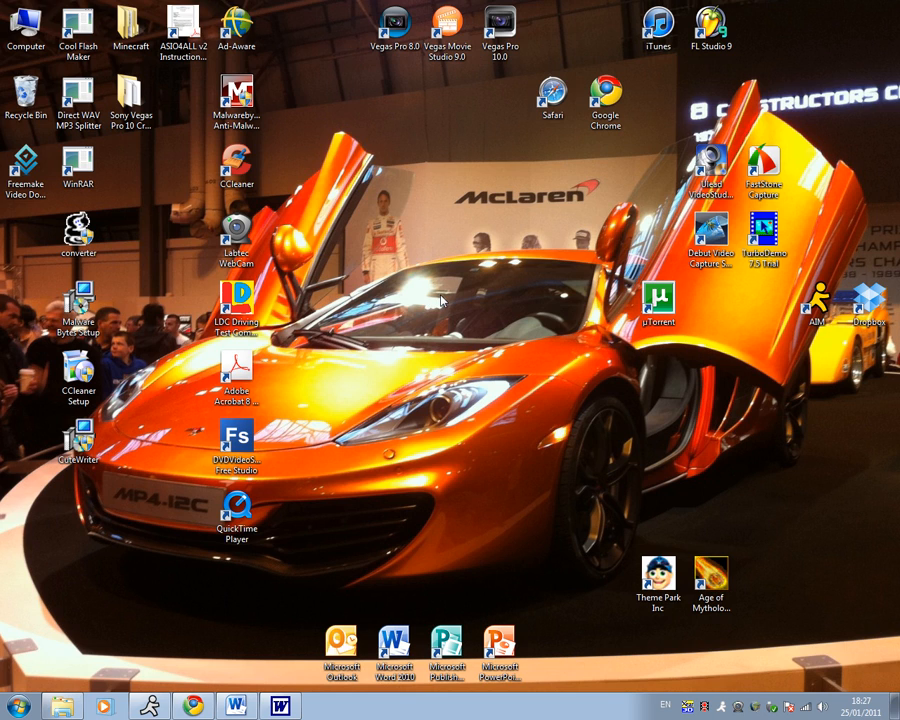
mouse_move(320, 480)
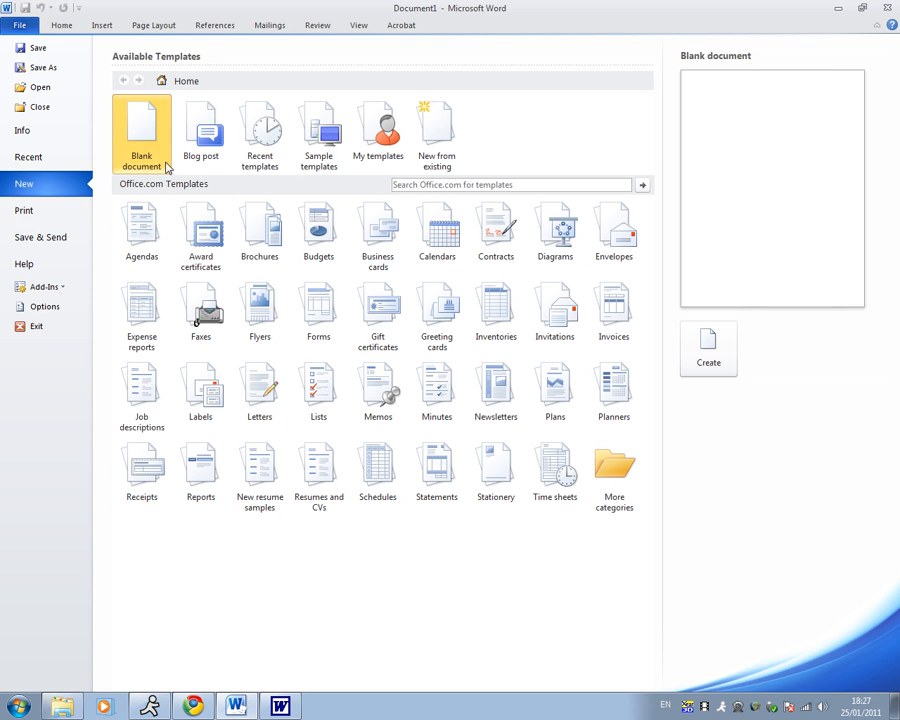
Create a blank document from File > New and set its orientation to Landscape.
left_click(708, 349)
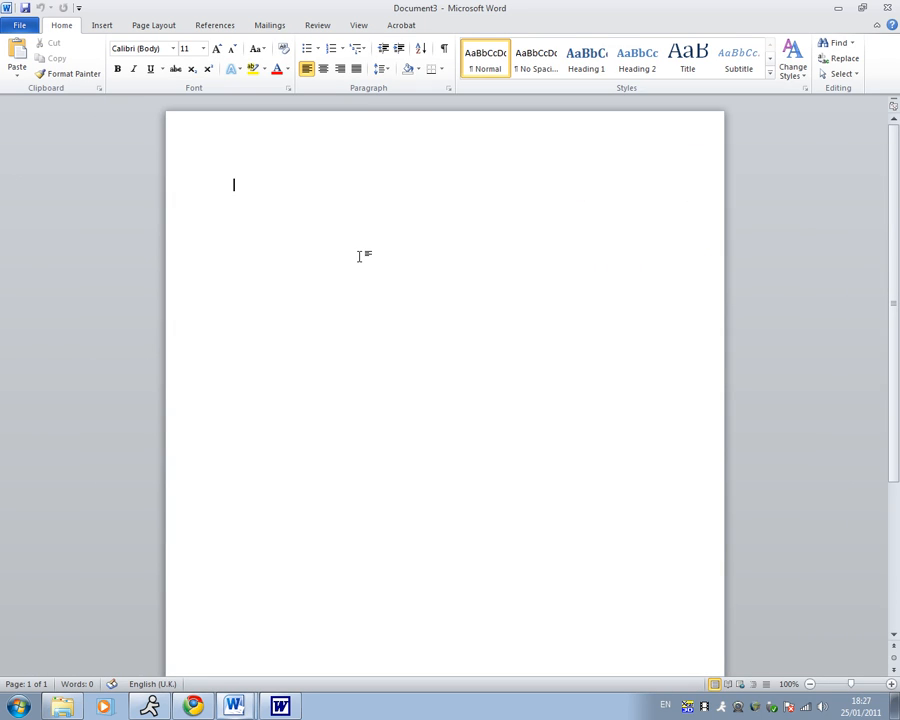
mouse_move(117, 90)
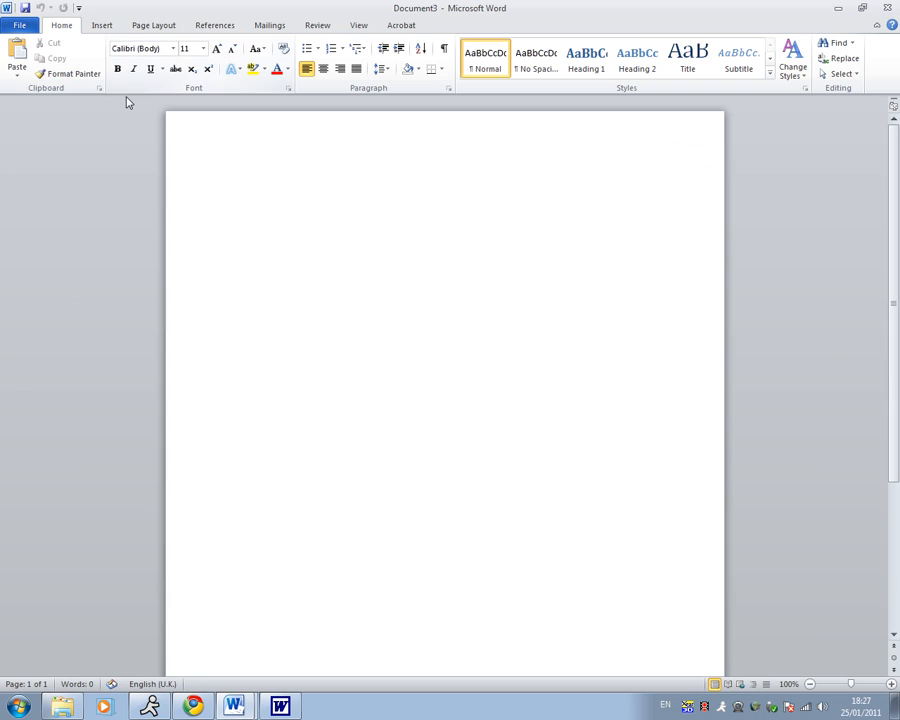
left_click(153, 24)
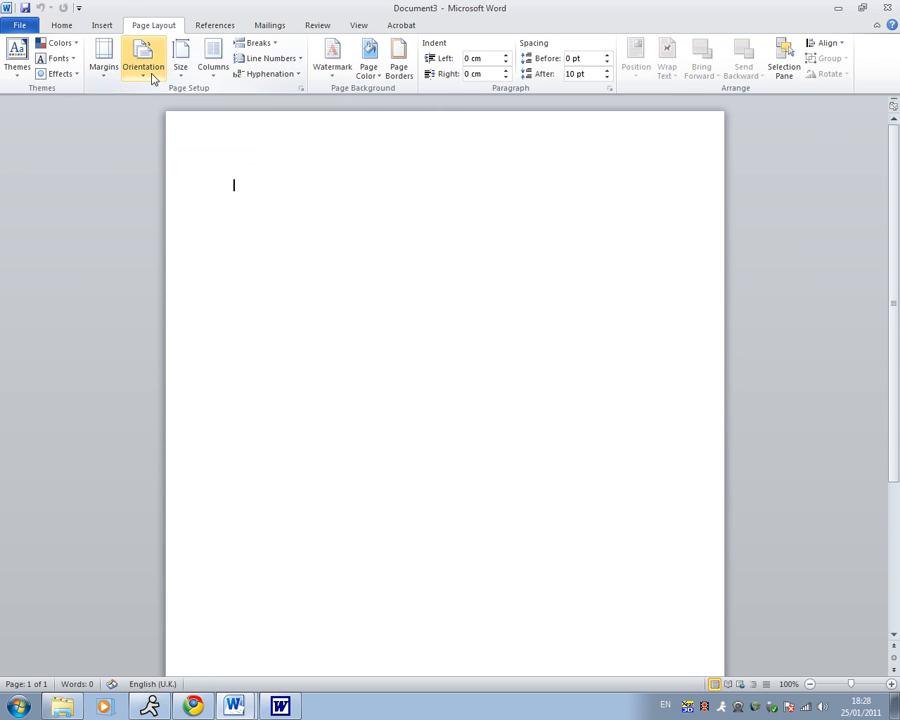
left_click(143, 60)
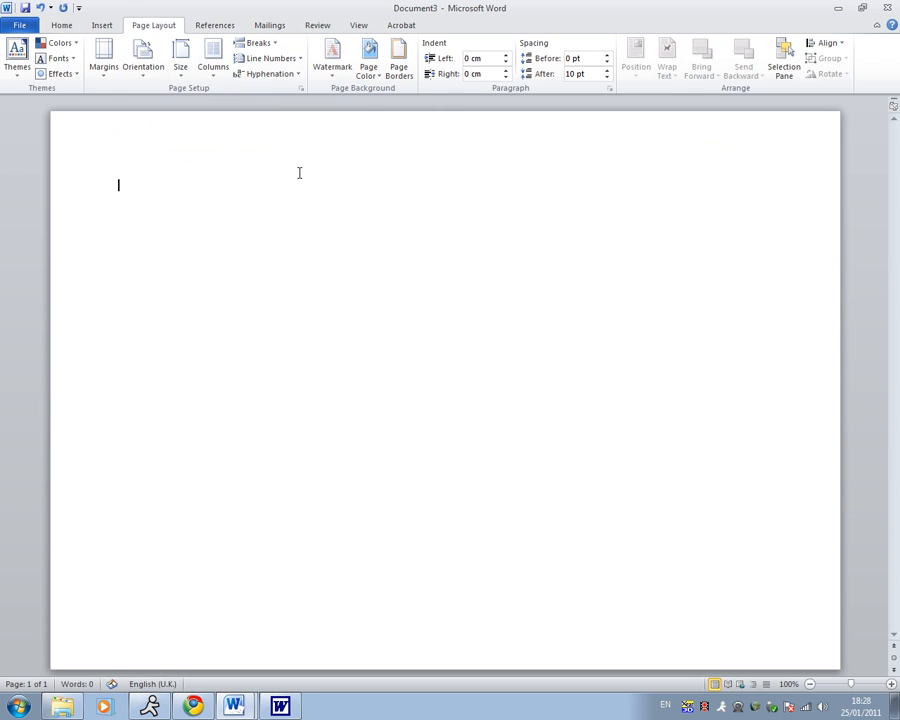
Insert a 5x5 table and apply the red banded table style.
left_click(101, 25)
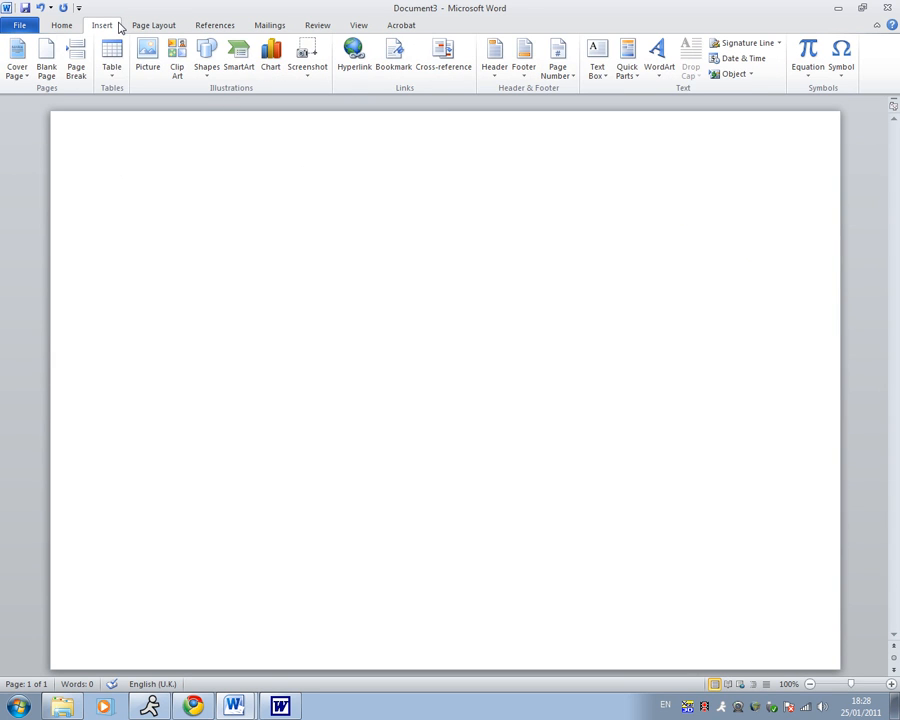
left_click(111, 55)
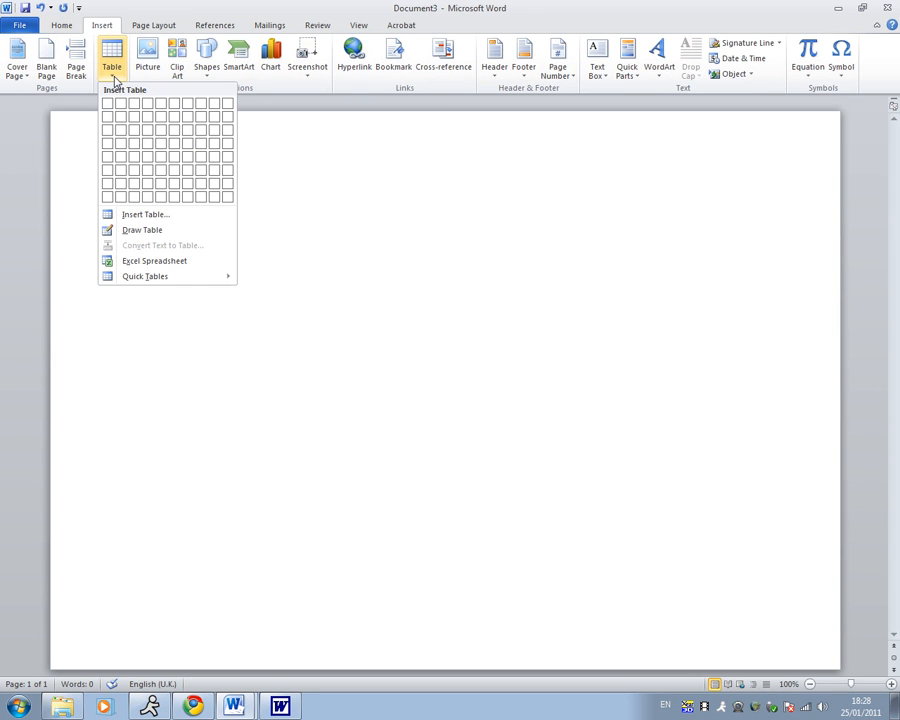
mouse_move(163, 137)
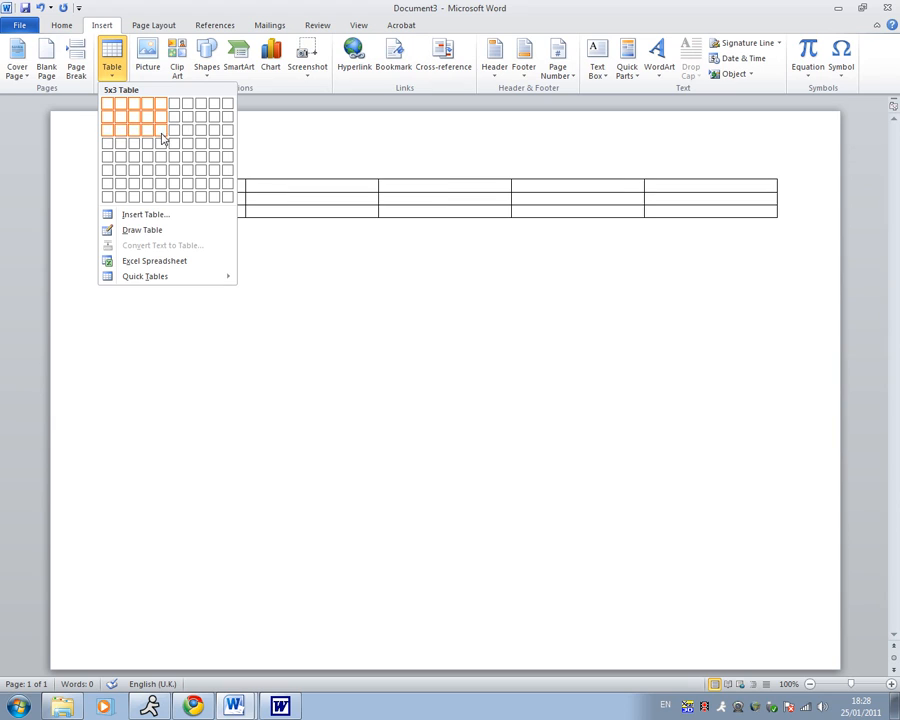
mouse_move(163, 152)
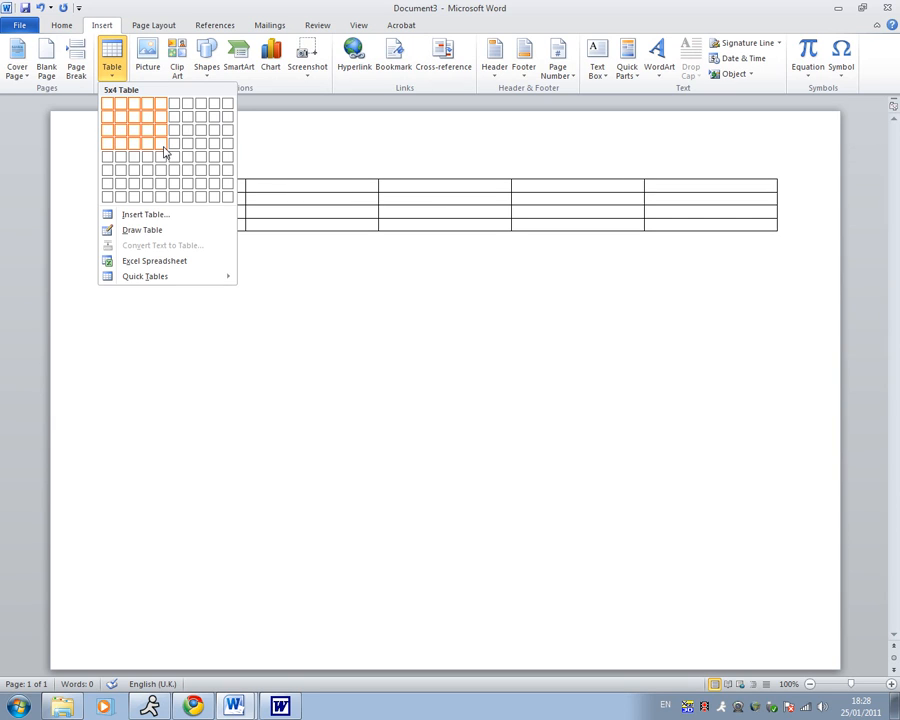
mouse_move(163, 181)
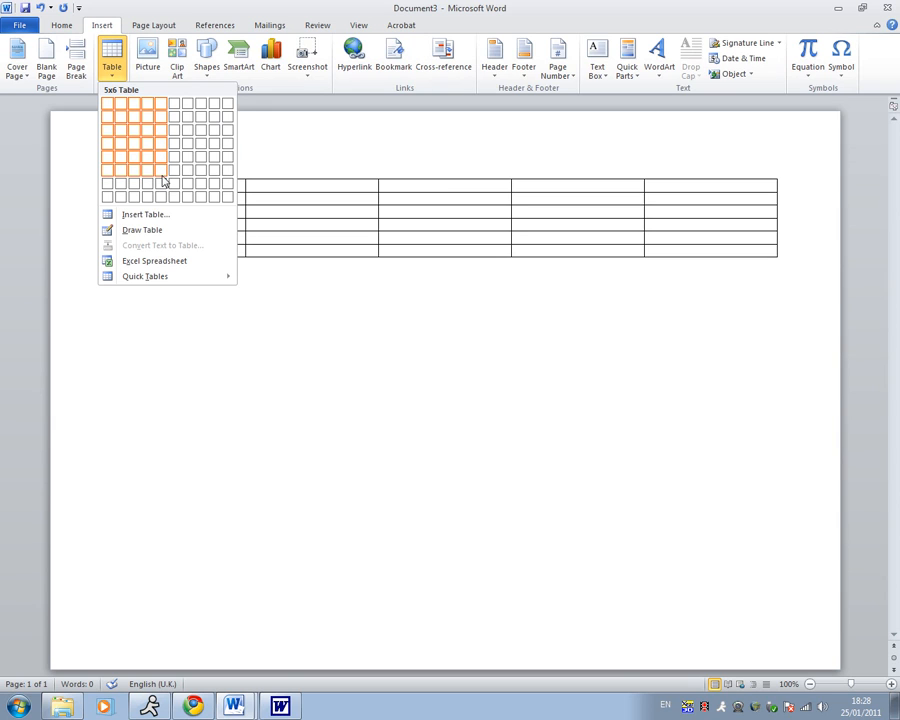
mouse_move(160, 156)
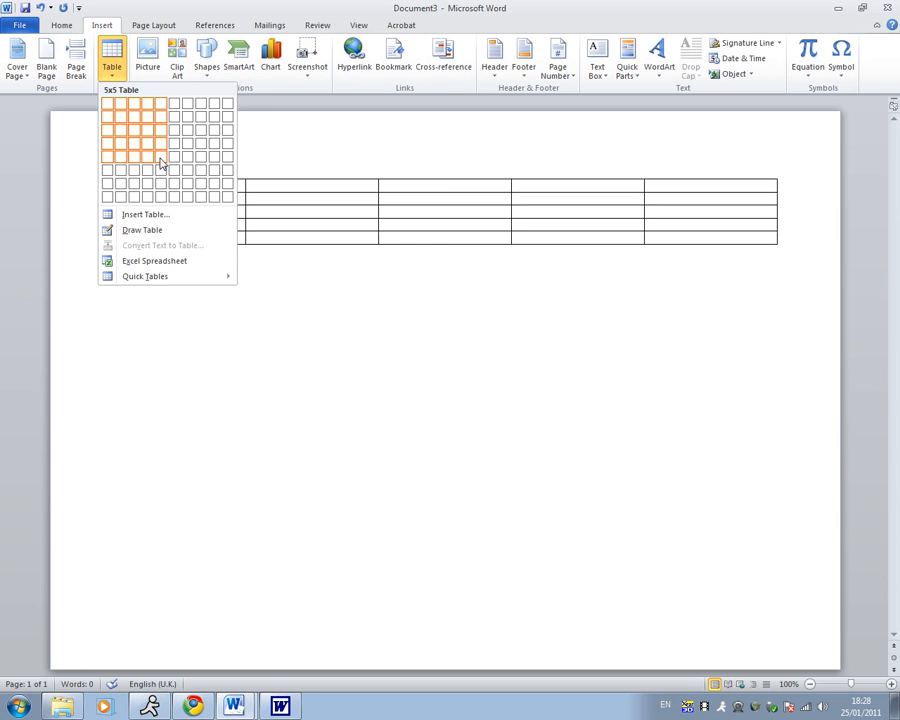
left_click(160, 155)
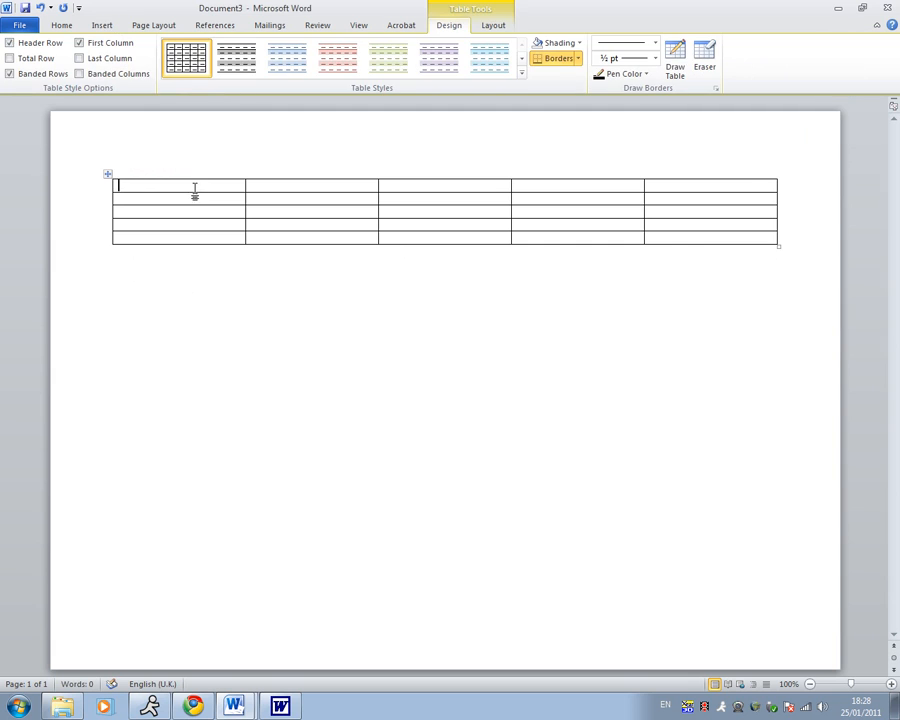
mouse_move(473, 13)
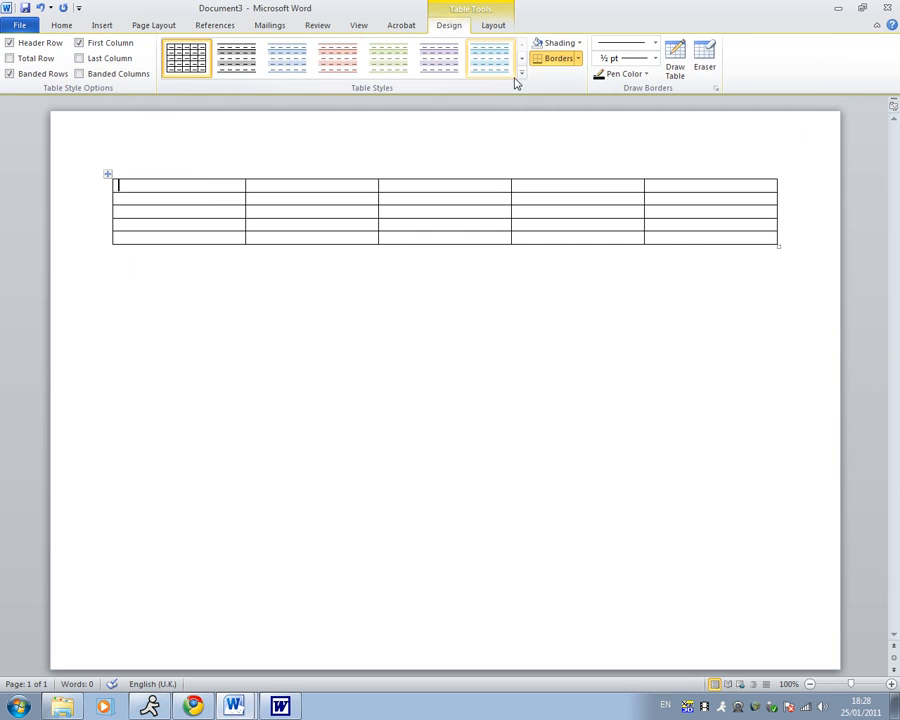
left_click(520, 74)
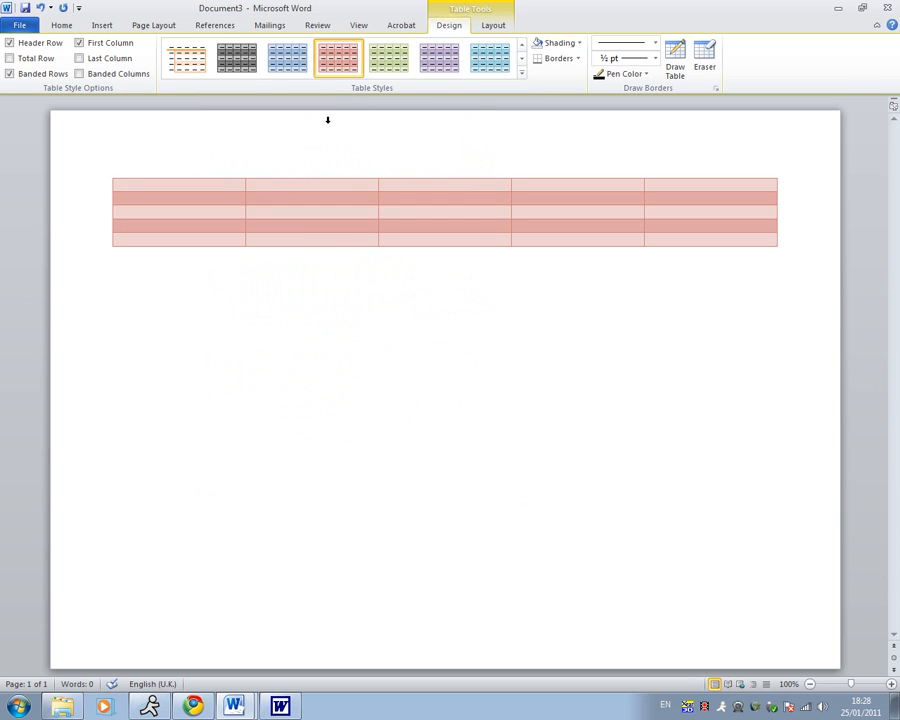
left_click(61, 25)
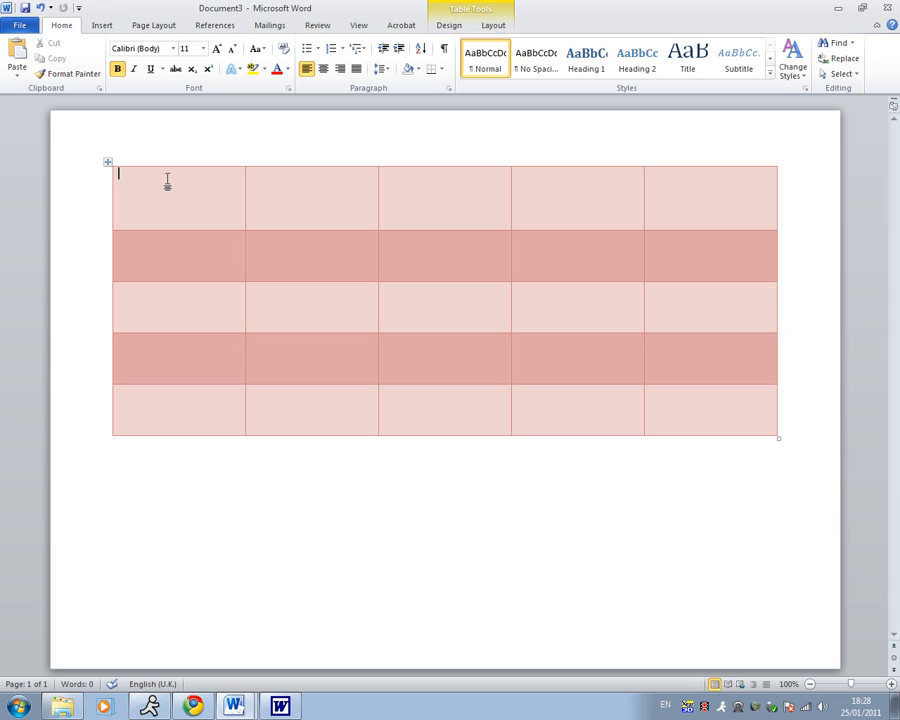
Type the header labels Upload, Render, Make, Start and end.
type("Uplaod")
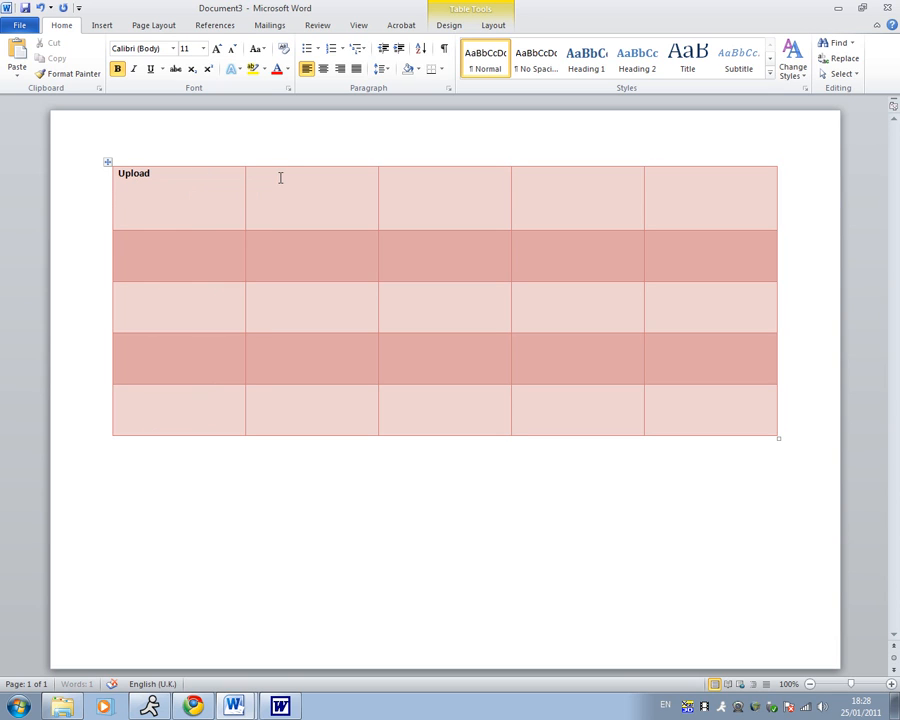
type("render")
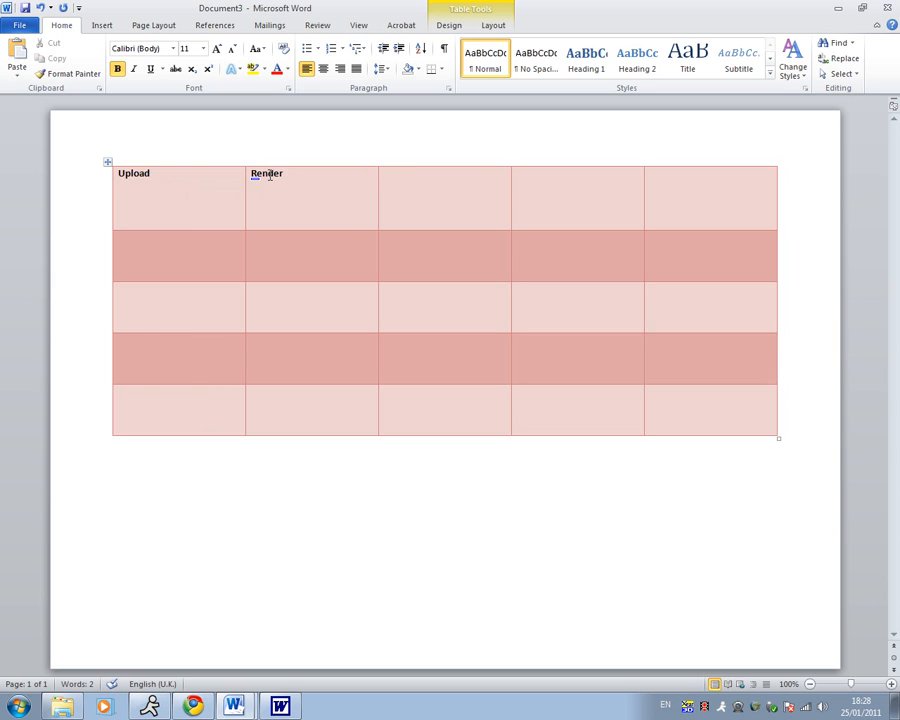
type("Make")
left_click(577, 198)
type("Start")
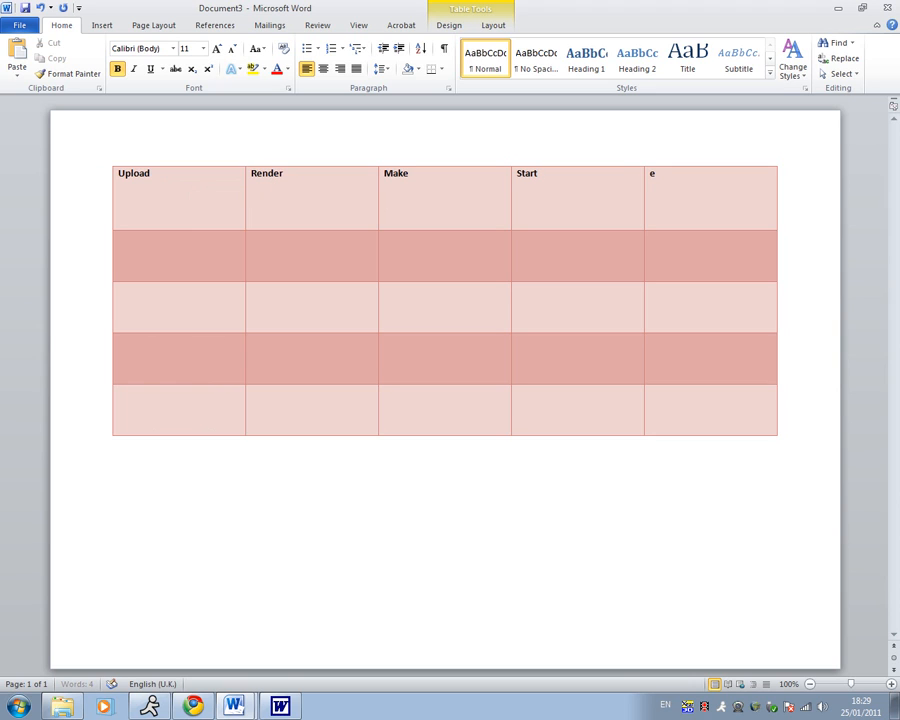
type("nd")
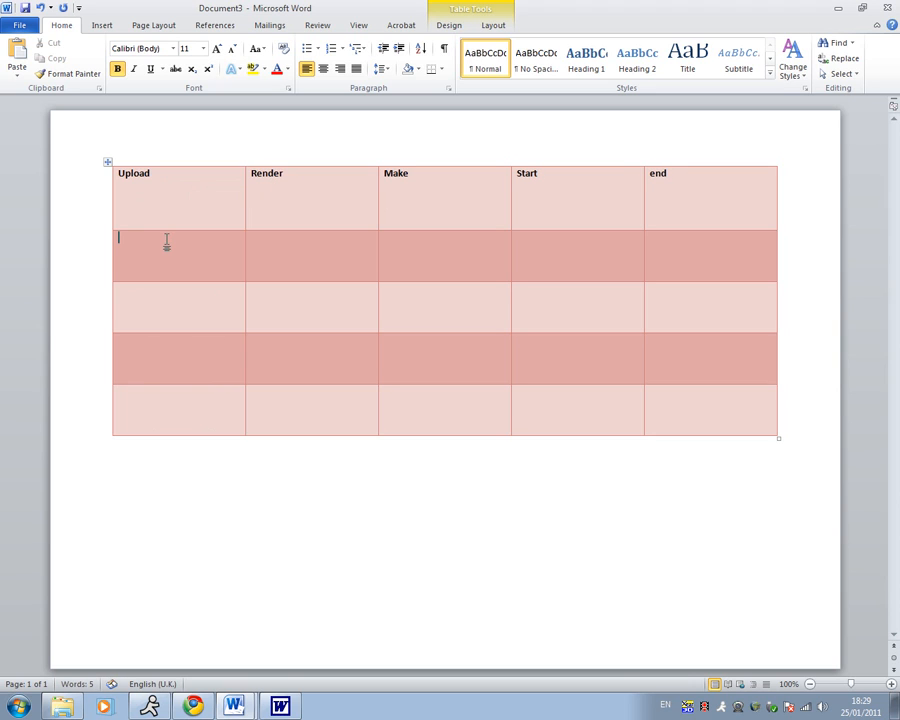
Type Part 3, Goo u and Too that word into the second row.
type("Part 3")
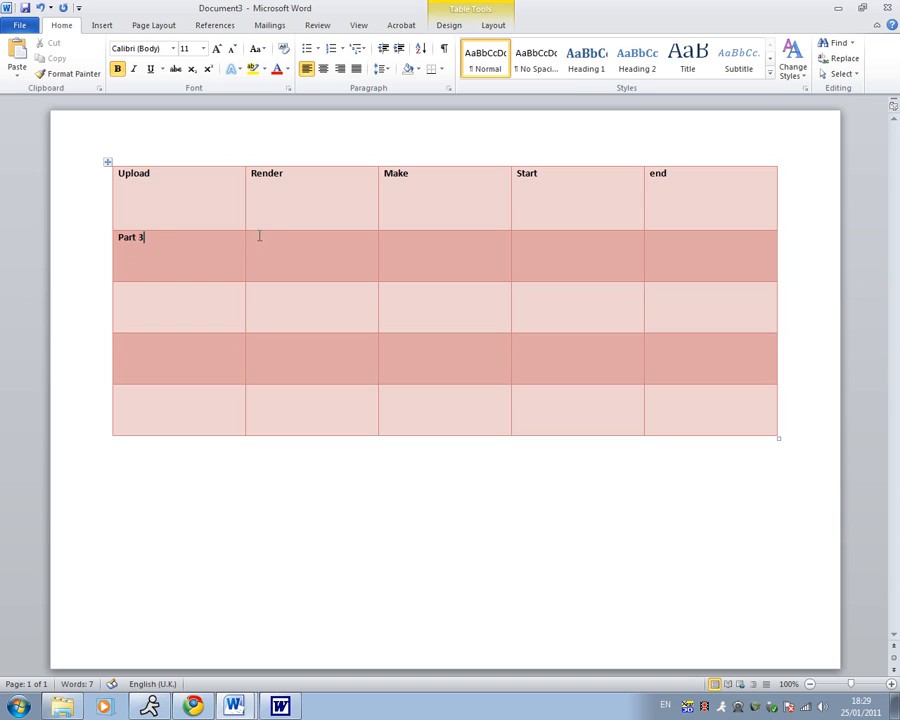
type("goo")
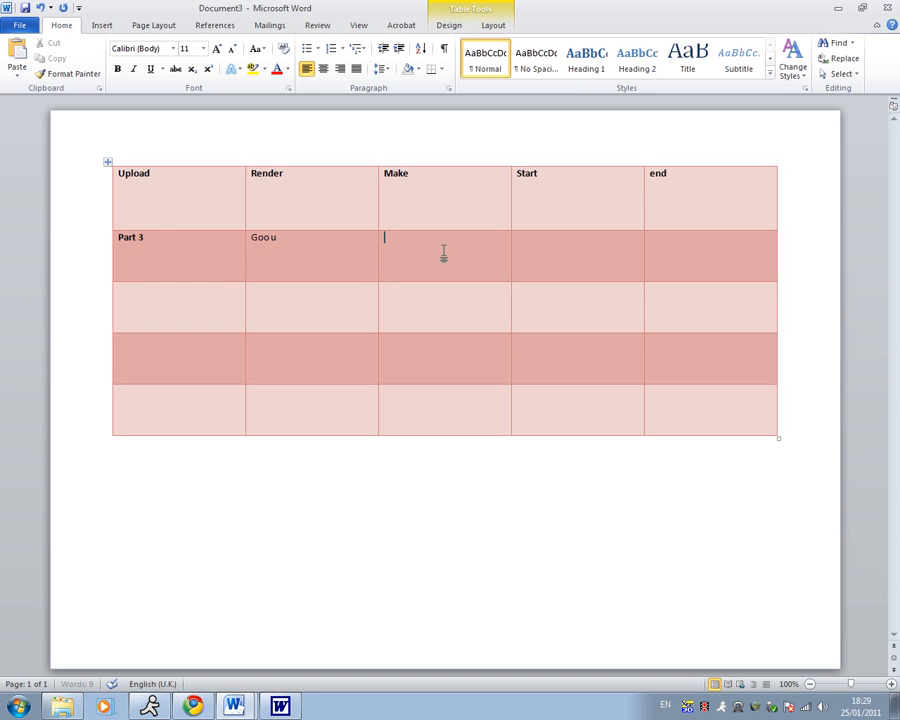
type("t")
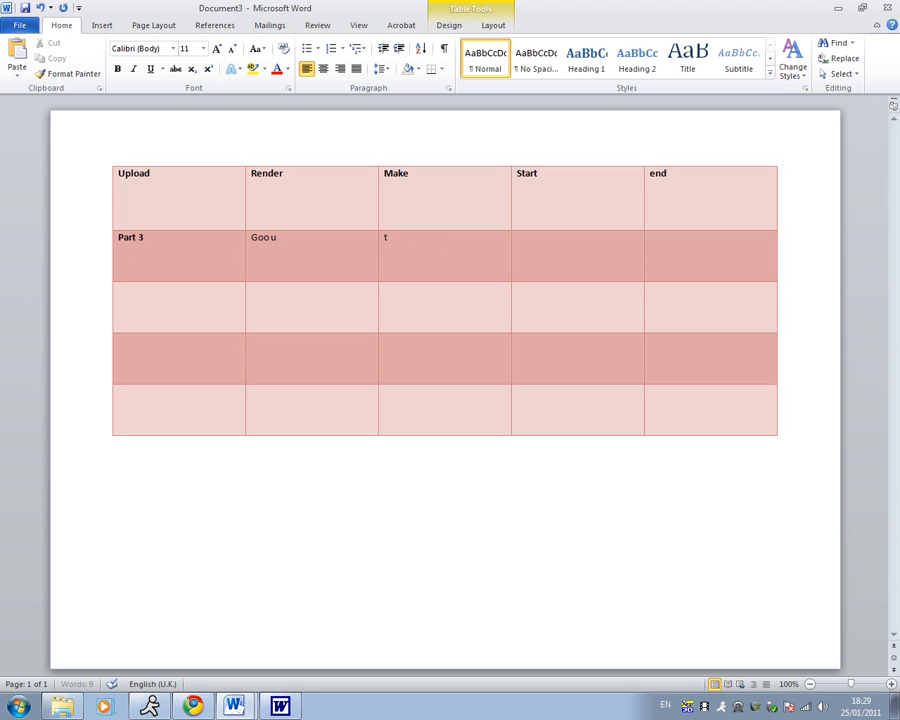
type("oo that word")
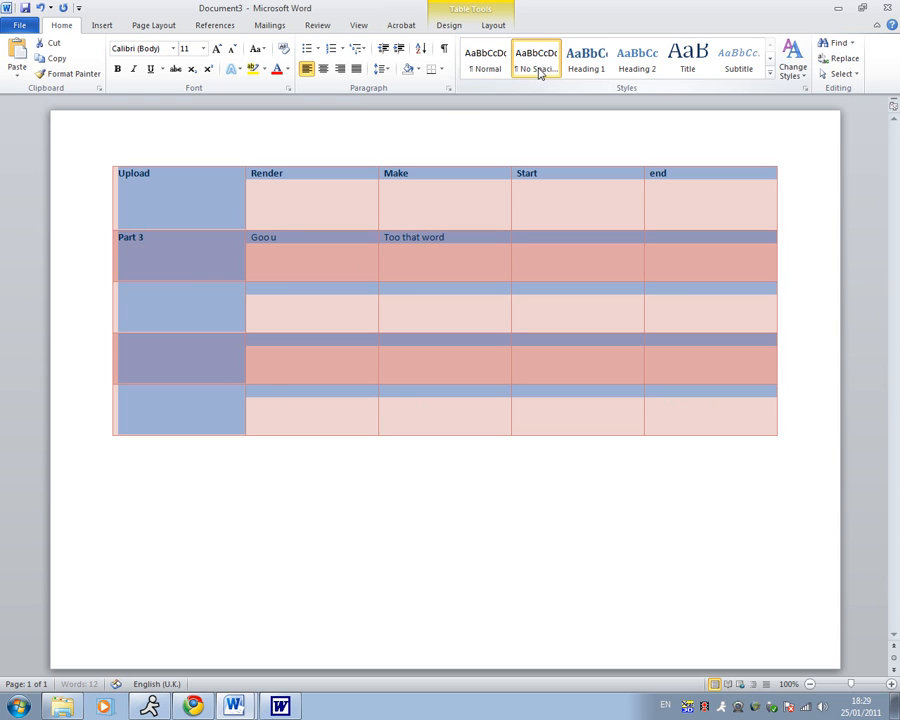
Reset the header text to Normal style and colour the header labels red.
left_click(486, 58)
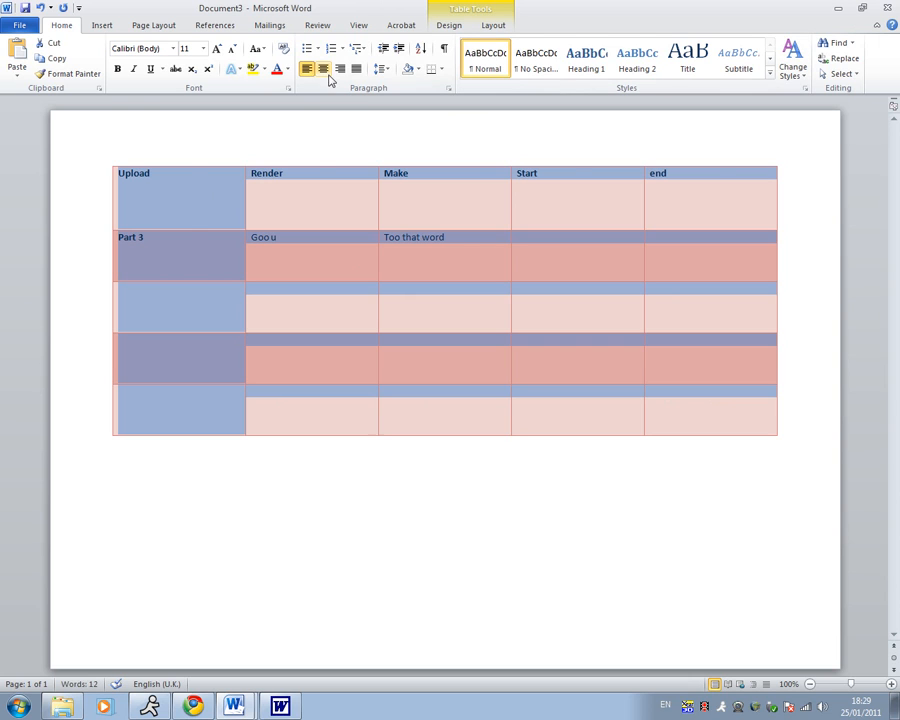
left_click(323, 69)
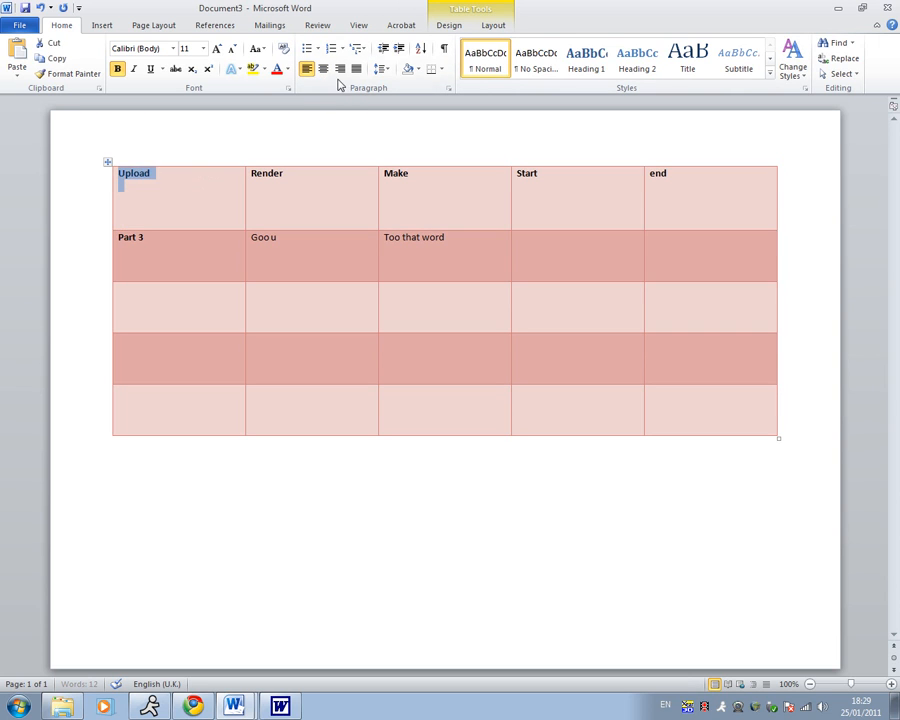
double_click(263, 237)
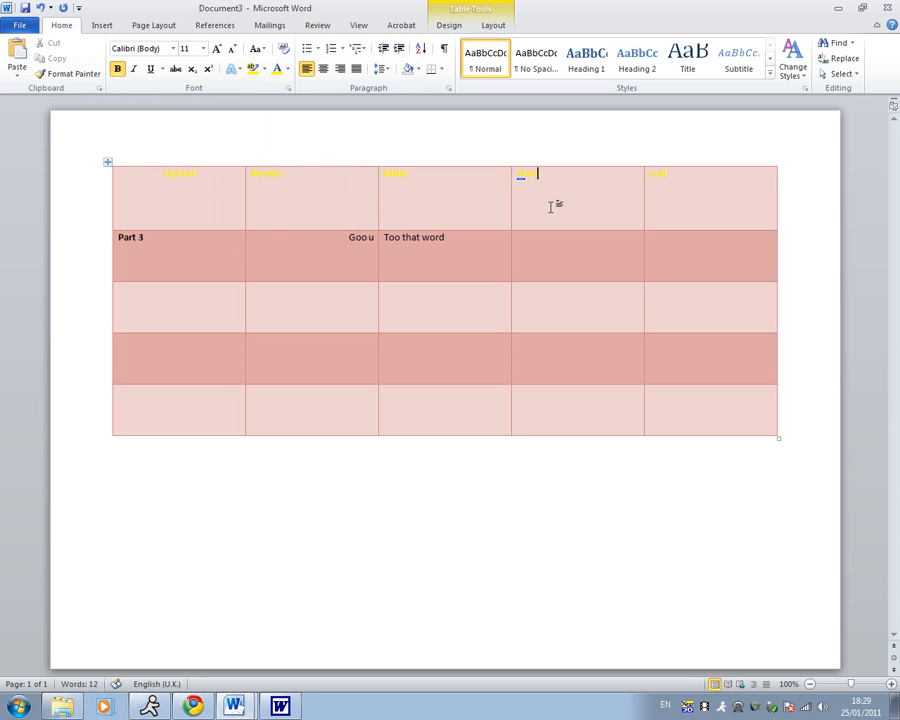
left_click(291, 69)
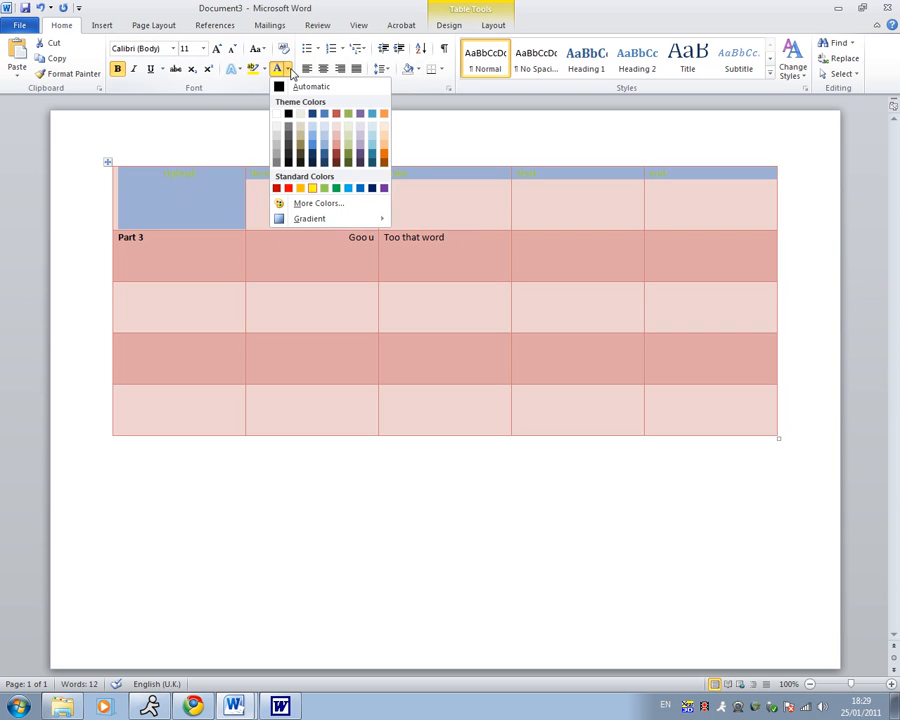
left_click(280, 86)
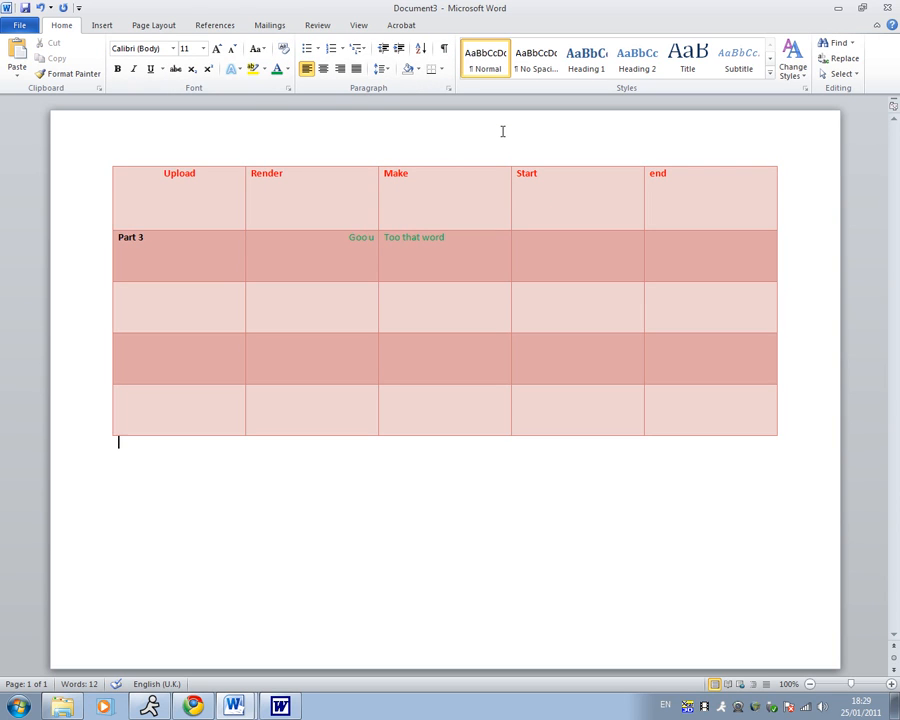
Shade the Render cell black and set Make to 72-point Andalus.
left_click(283, 173)
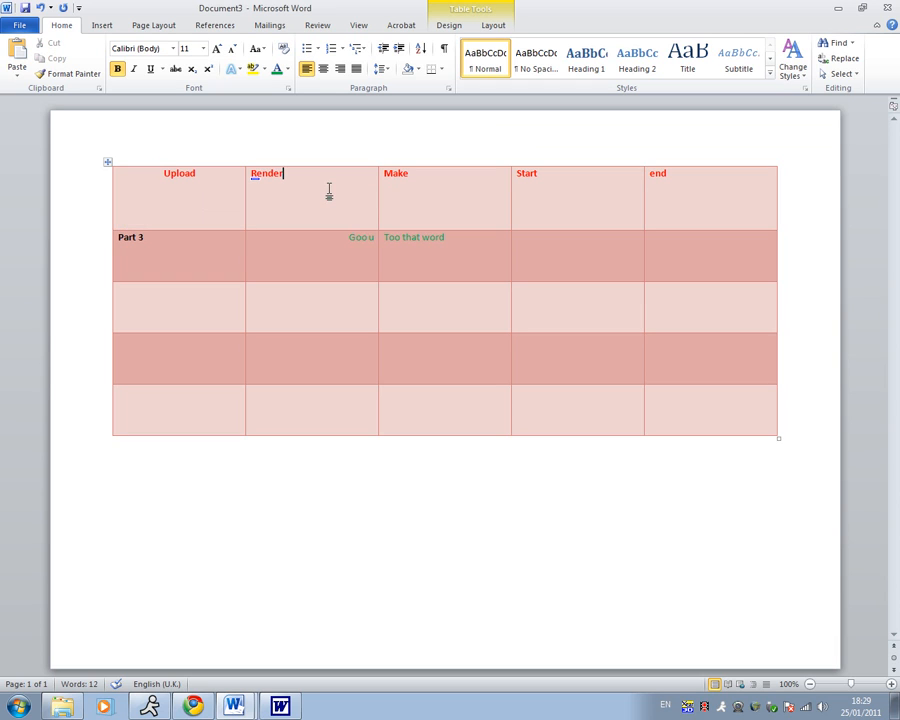
double_click(267, 173)
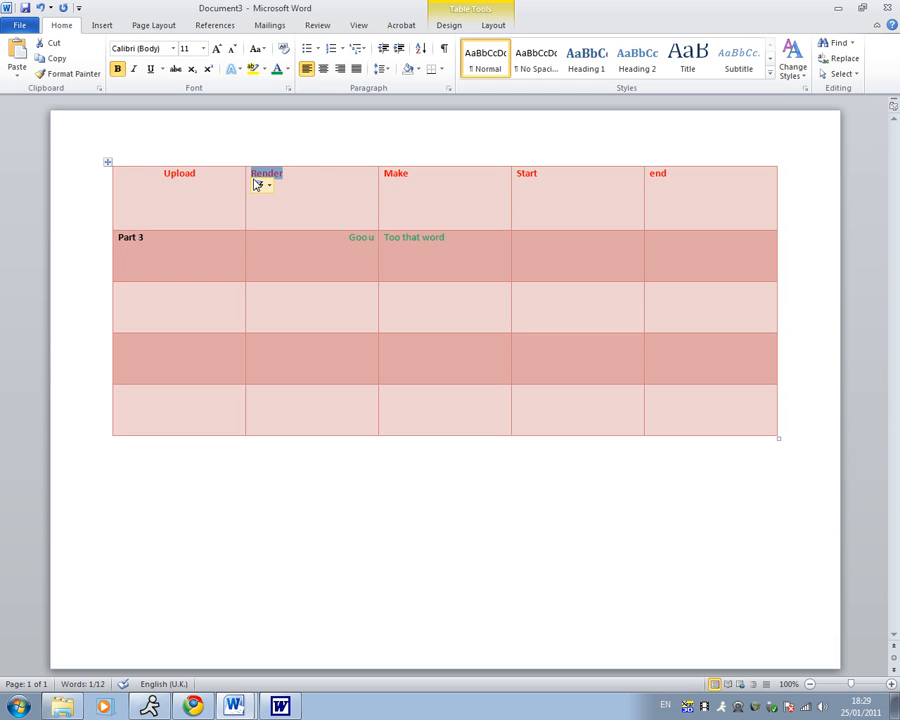
mouse_move(350, 163)
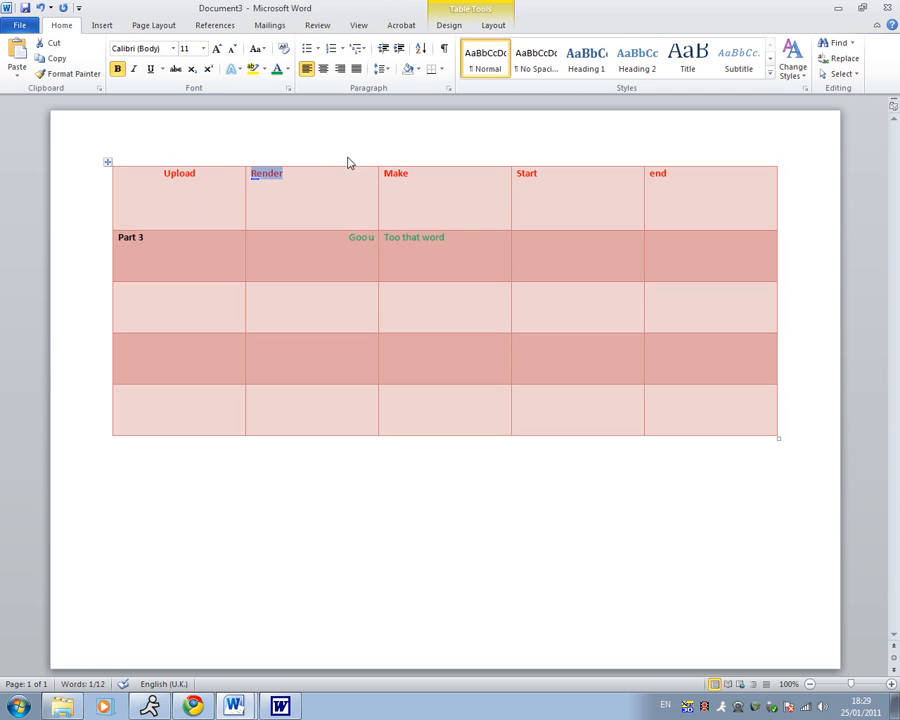
left_click(263, 69)
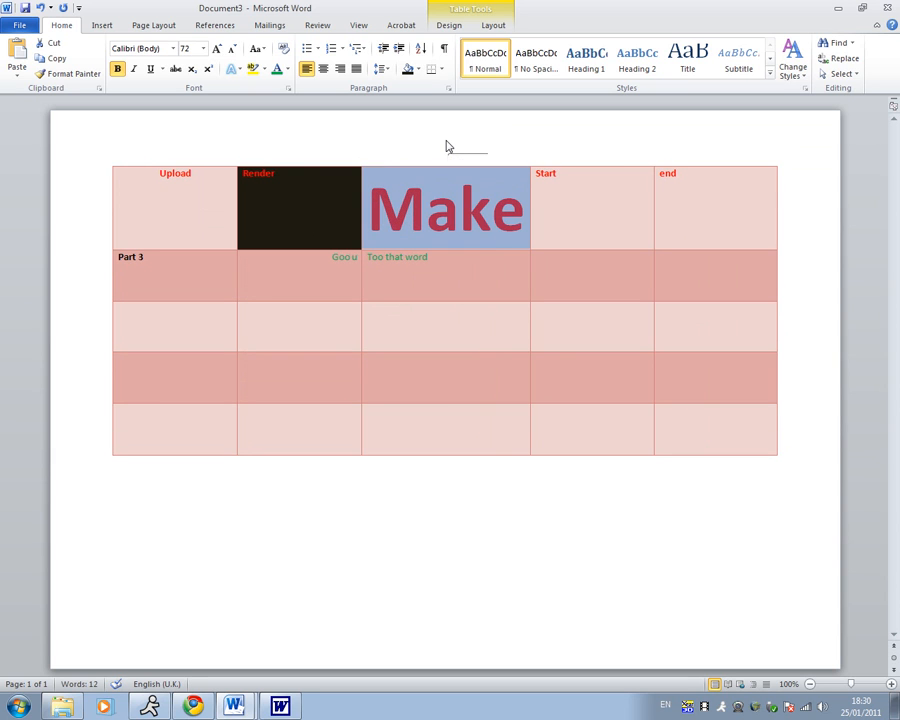
left_click(140, 48)
type("Andalus")
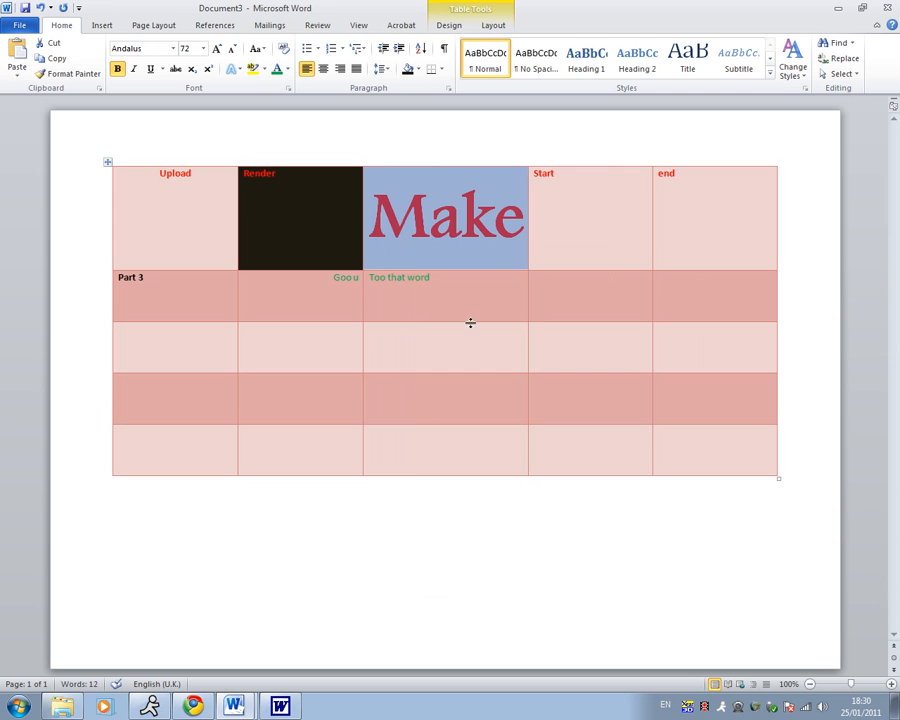
mouse_move(475, 315)
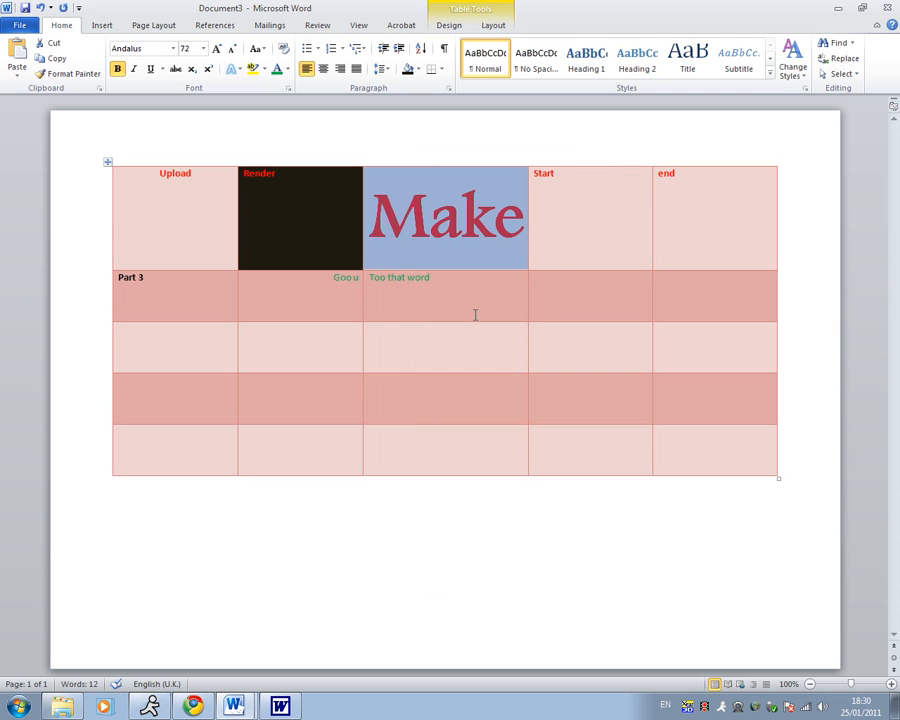
Add blank columns beside Make, then remove them to keep five columns.
left_click(560, 173)
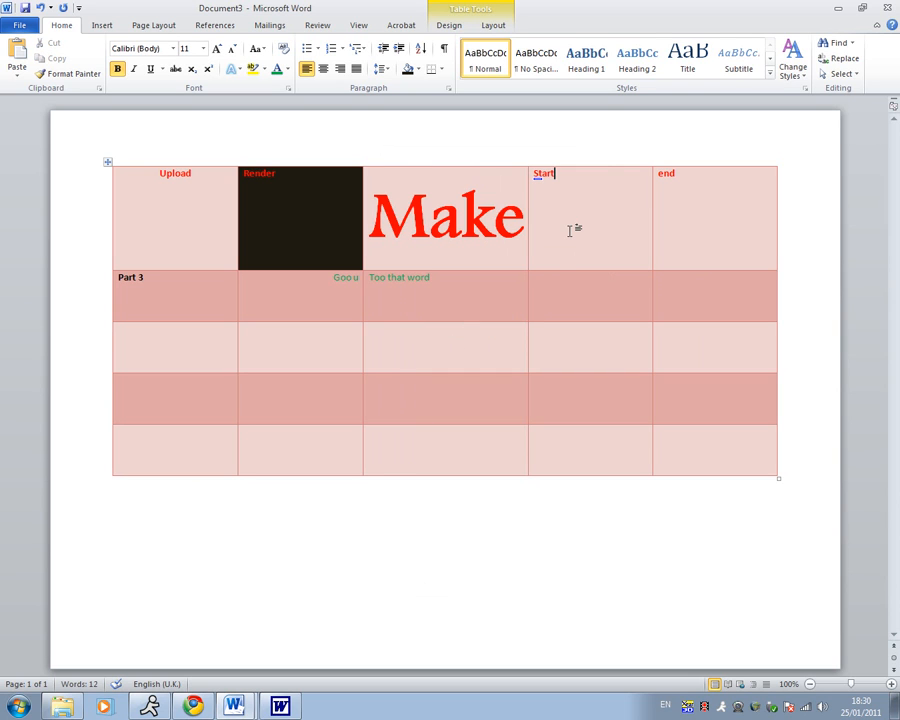
left_click(492, 25)
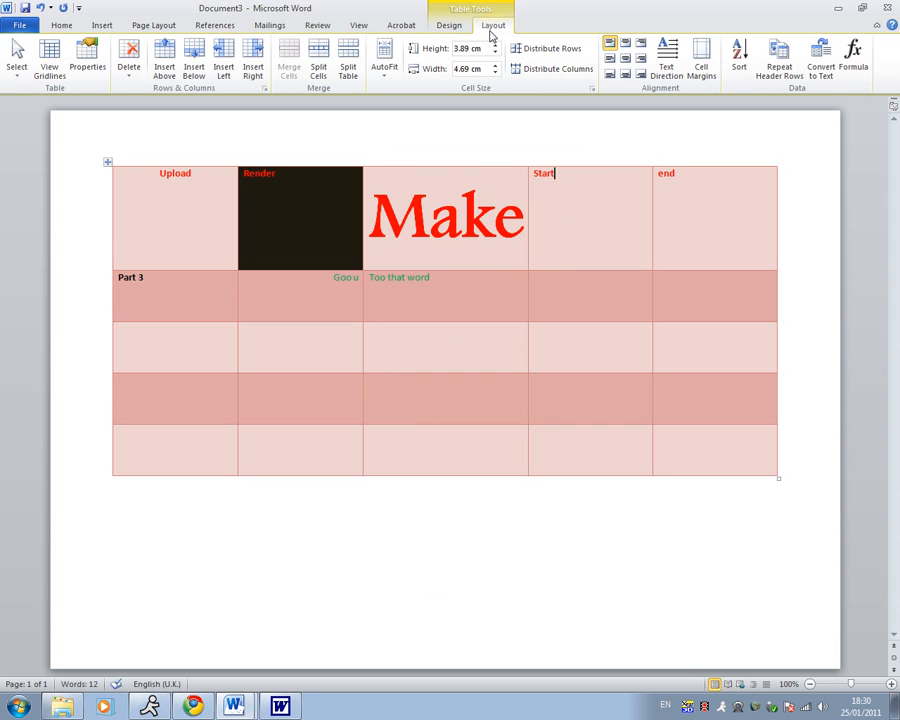
mouse_move(87, 58)
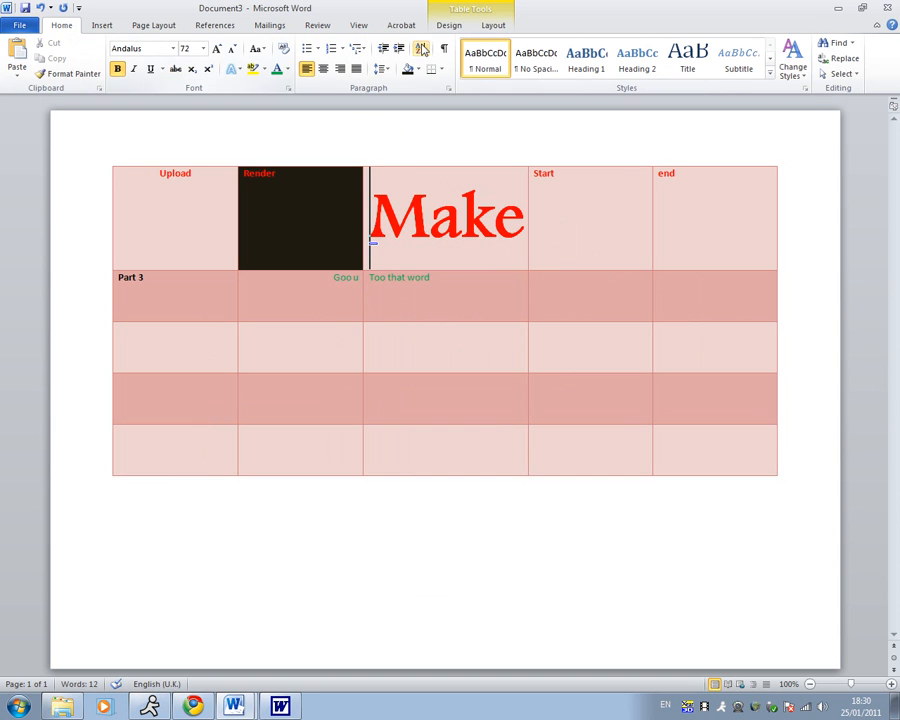
left_click(492, 25)
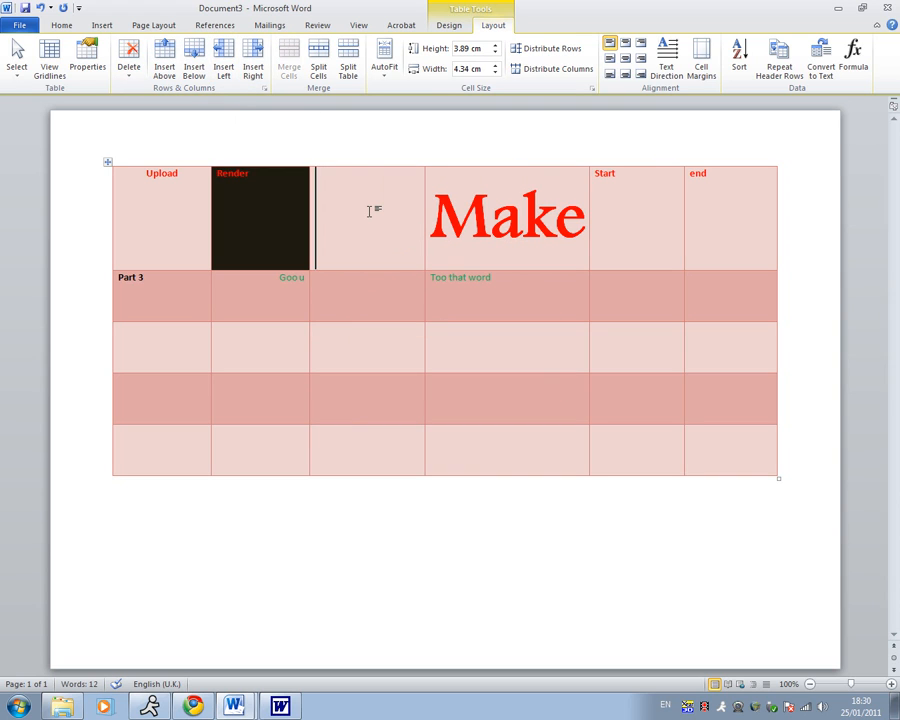
mouse_move(253, 58)
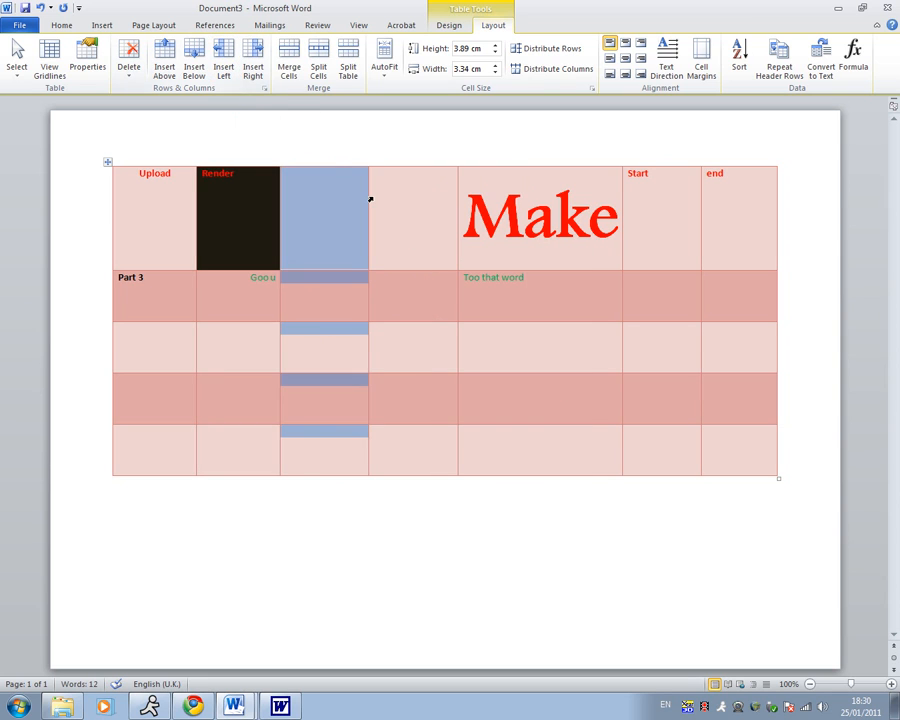
left_click(252, 60)
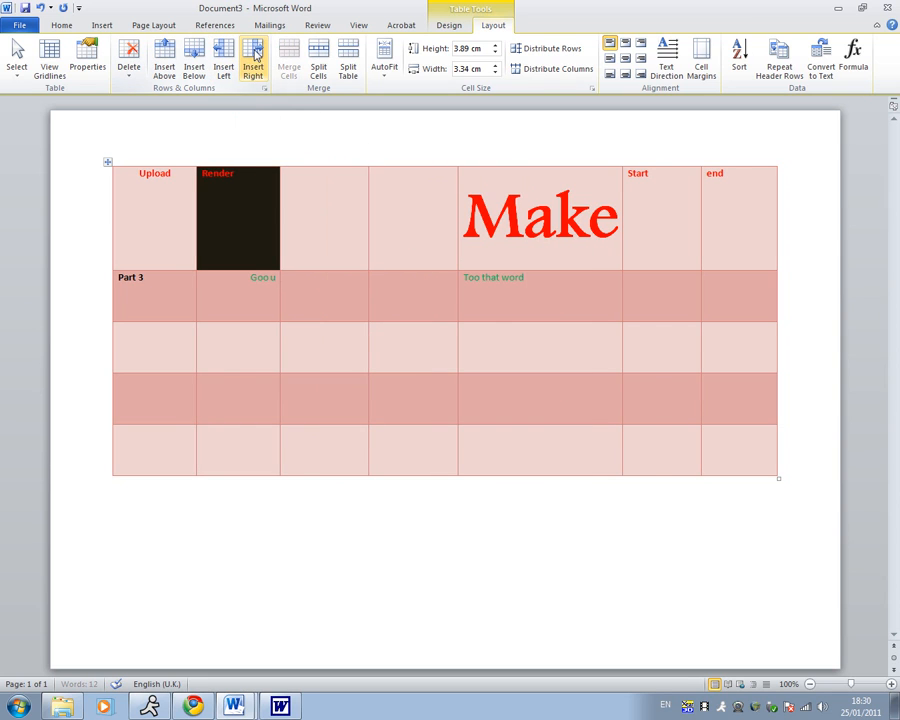
left_click(252, 60)
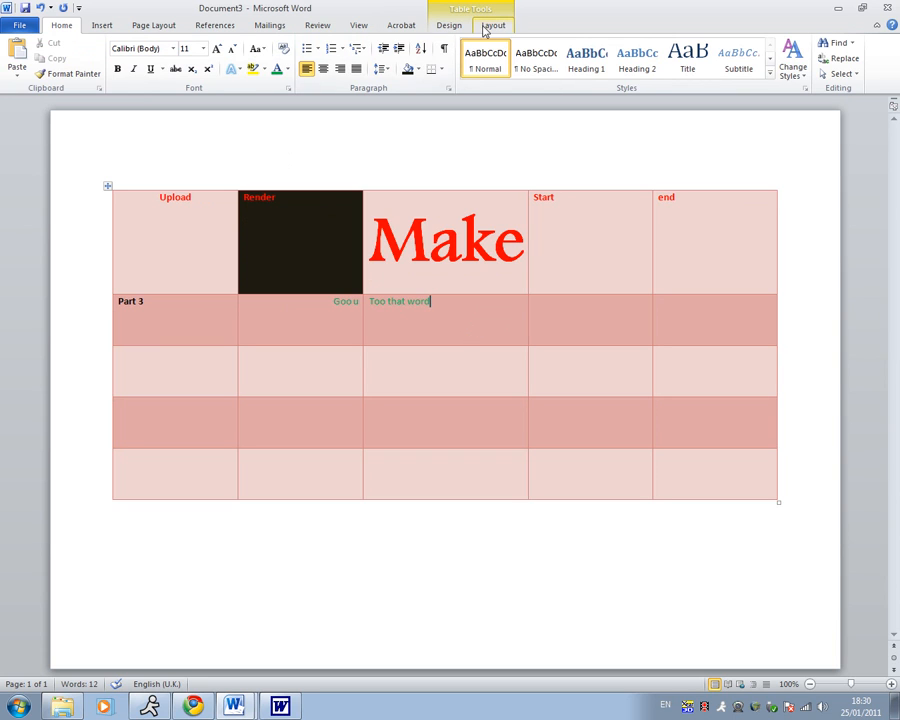
Set the Part 3 row height to 2.7 cm and Make column width to 6.6 cm.
left_click(492, 25)
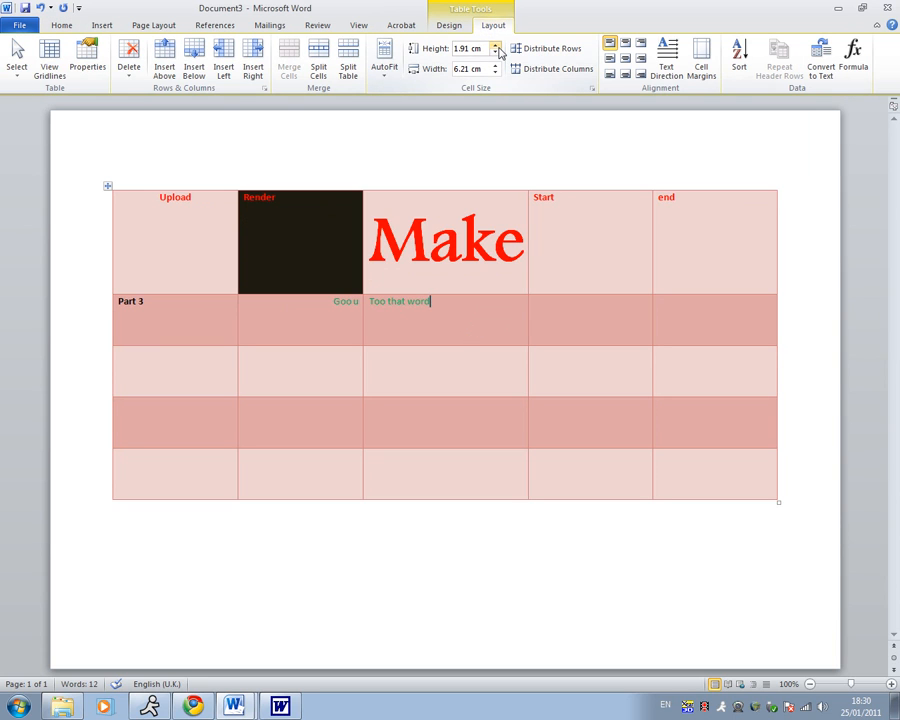
left_click(496, 45)
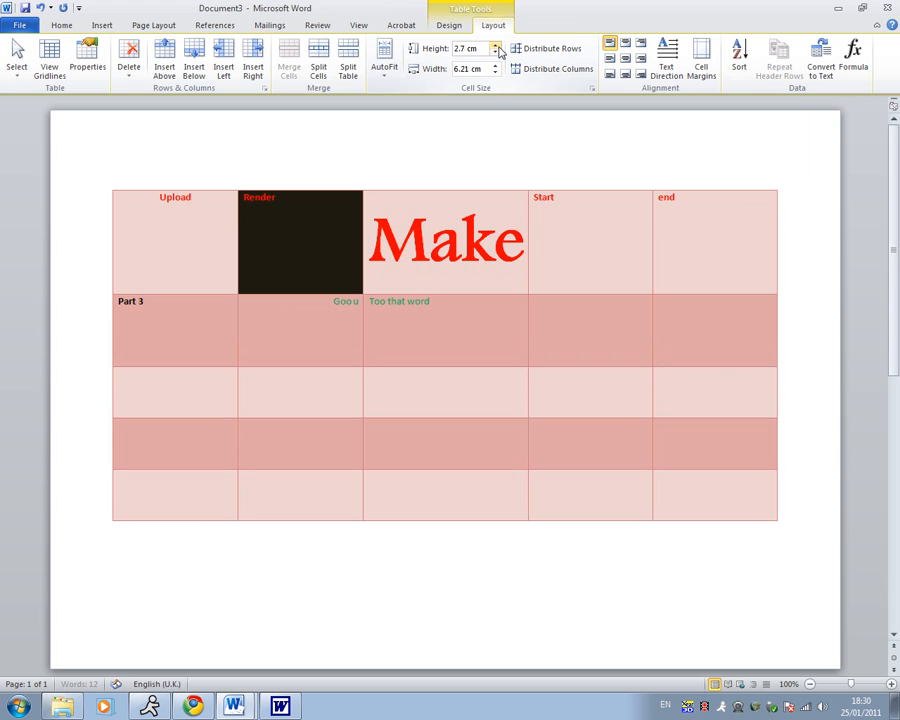
left_click(496, 65)
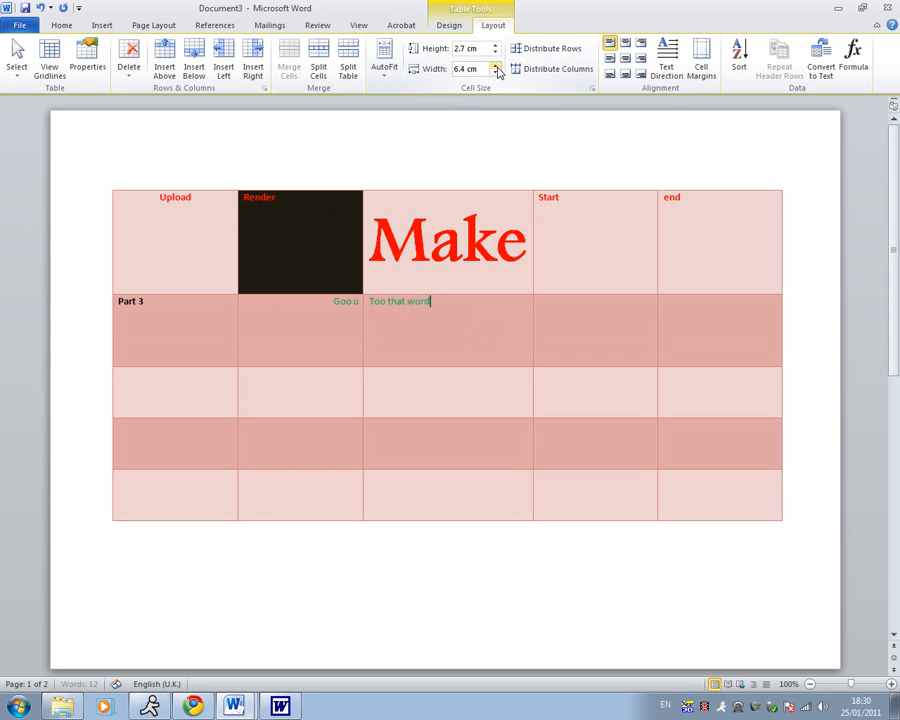
left_click(494, 65)
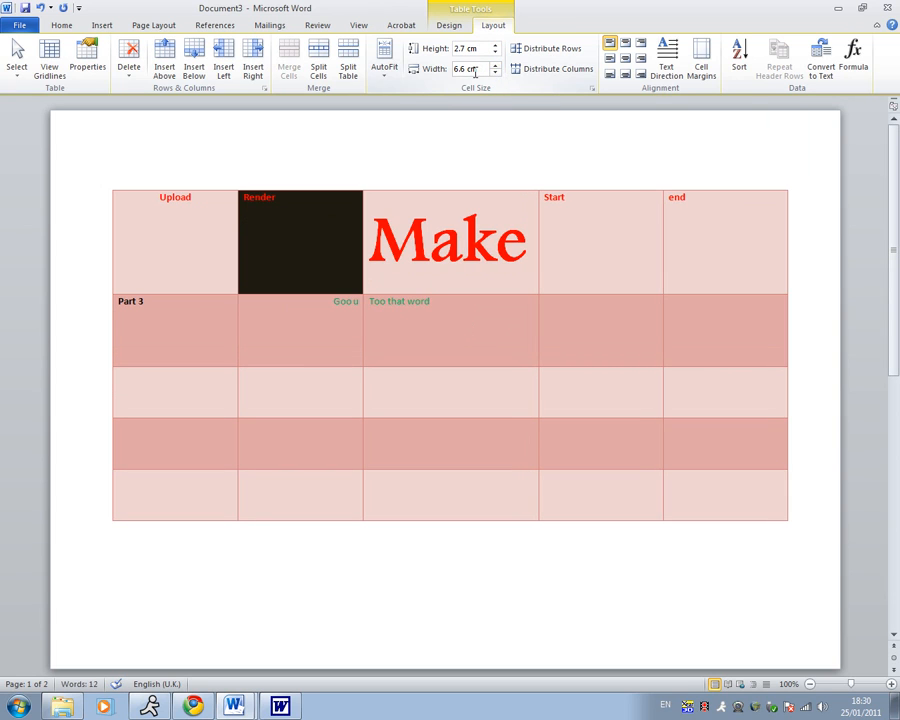
Rotate 'Too that word' to run vertically using Text Direction.
left_click(666, 55)
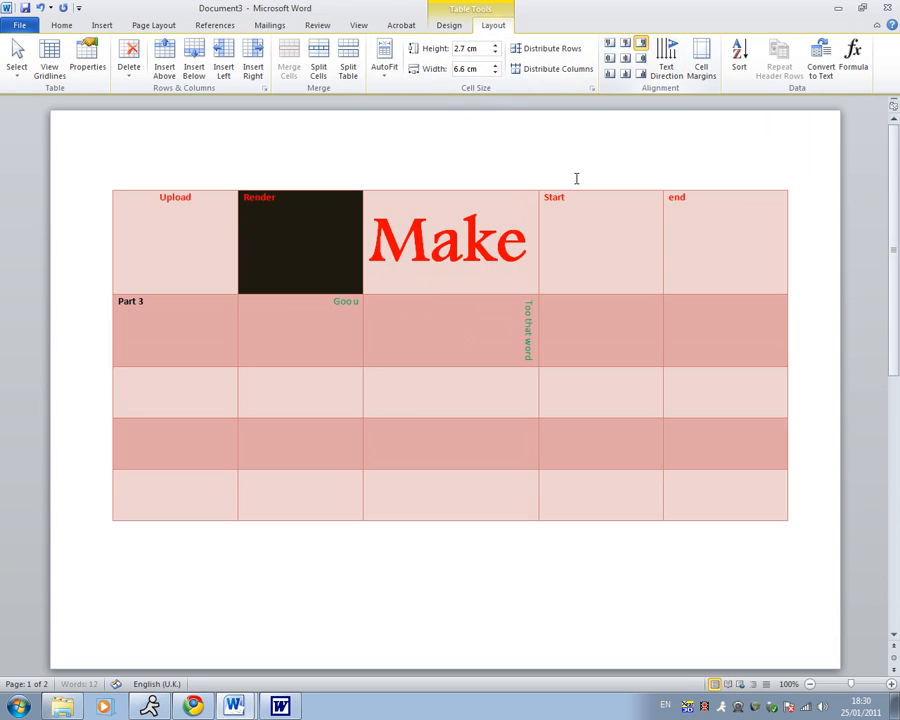
left_click(666, 57)
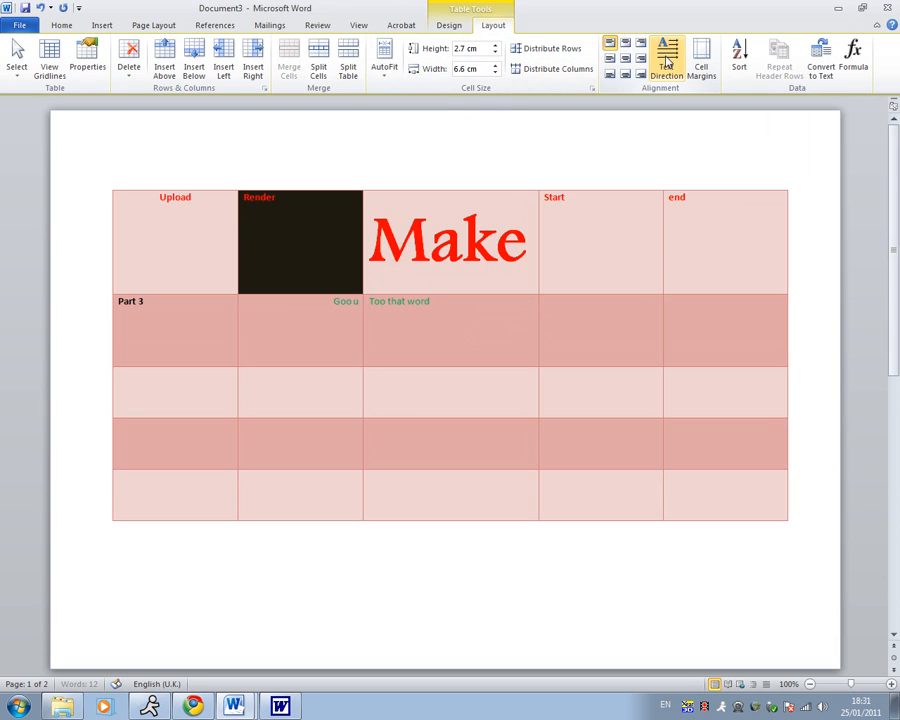
left_click(666, 60)
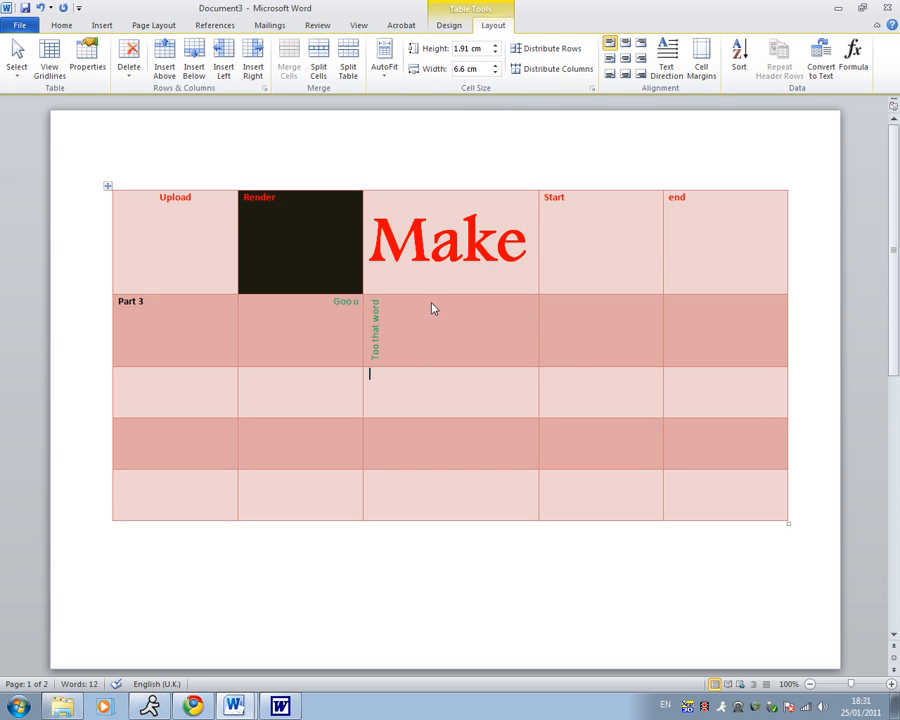
Close Document1 without saving and paste the YouTube picture into the third-row cell.
left_click(192, 706)
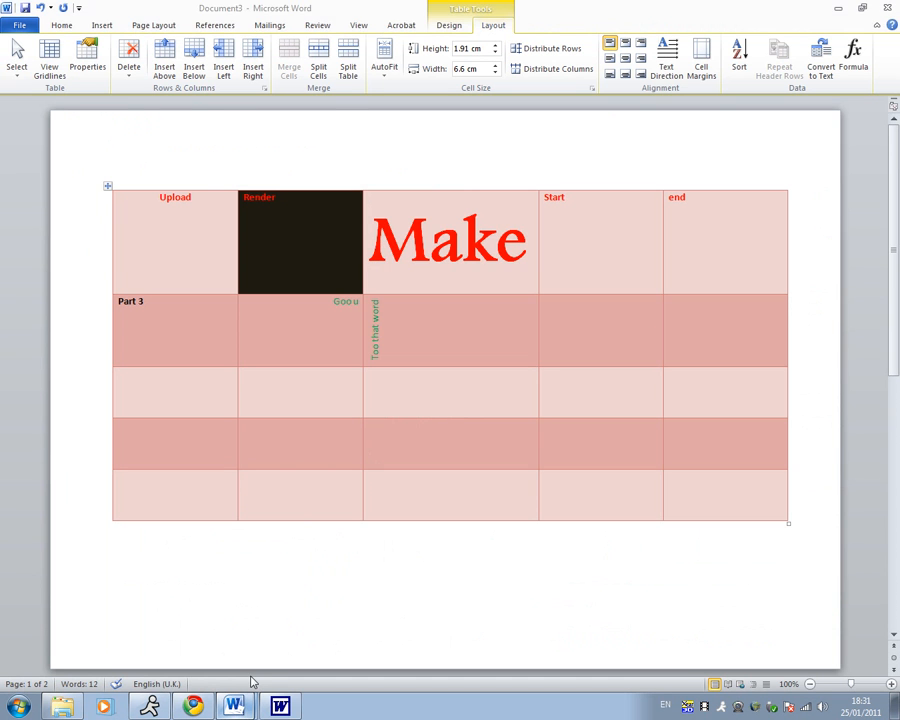
mouse_move(297, 658)
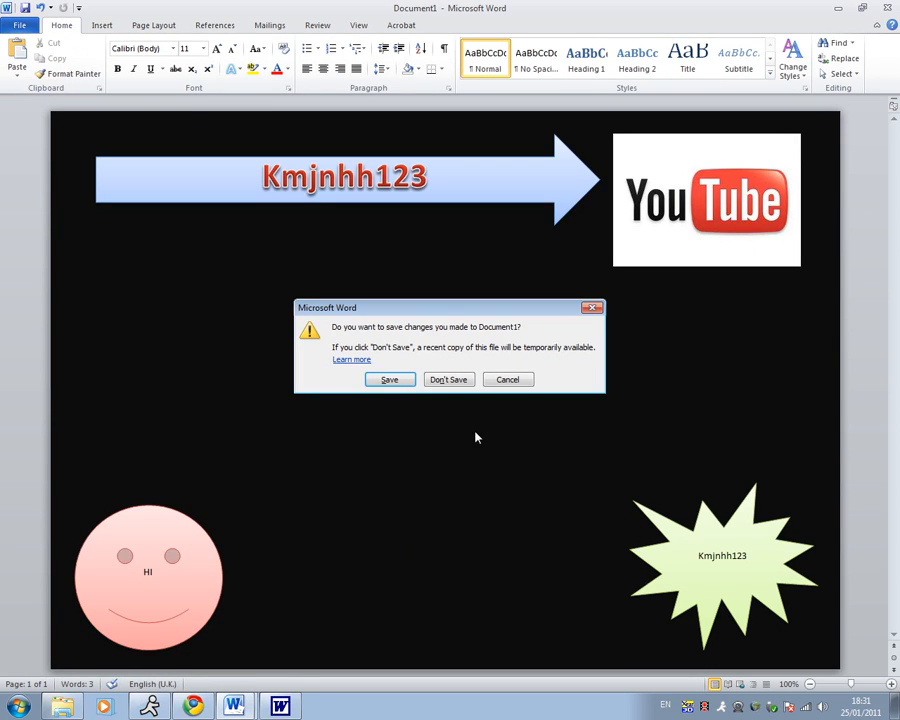
left_click(448, 379)
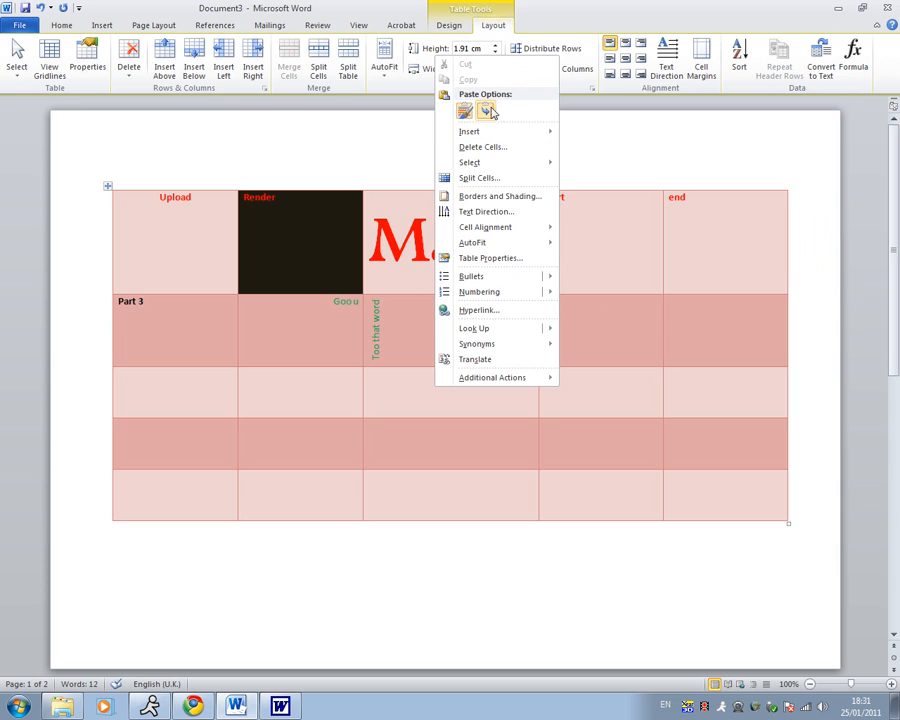
left_click(464, 110)
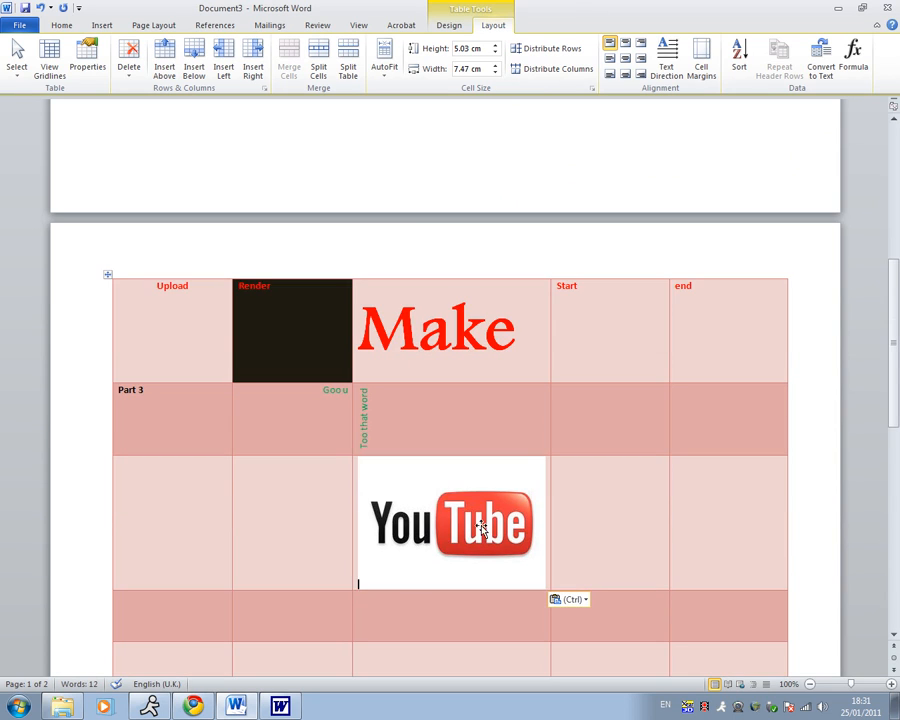
left_click(450, 521)
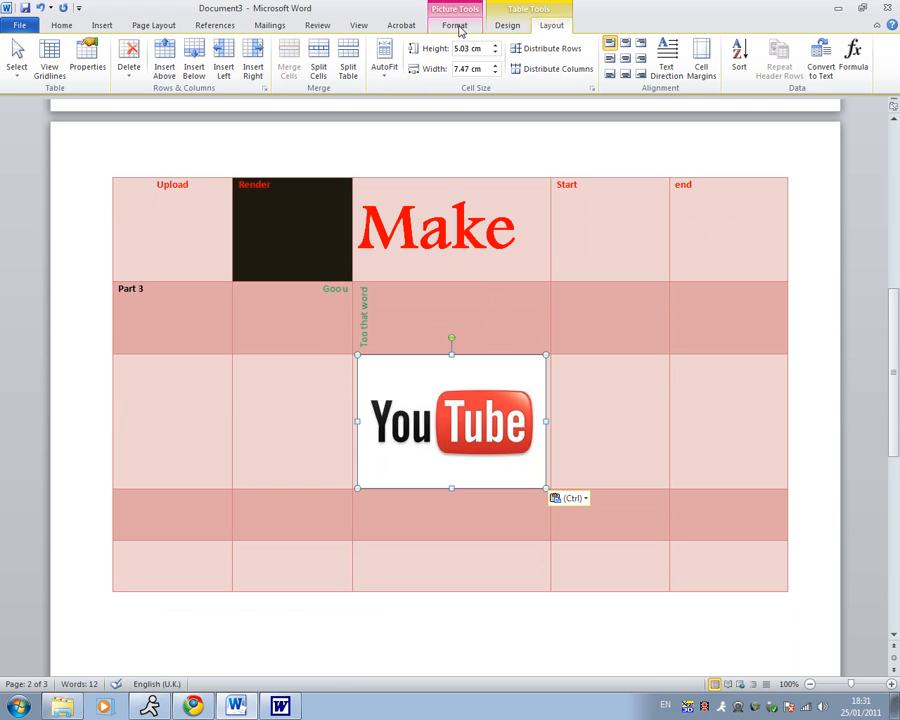
Change the YouTube picture's text wrapping and move it under Goo u.
left_click(454, 25)
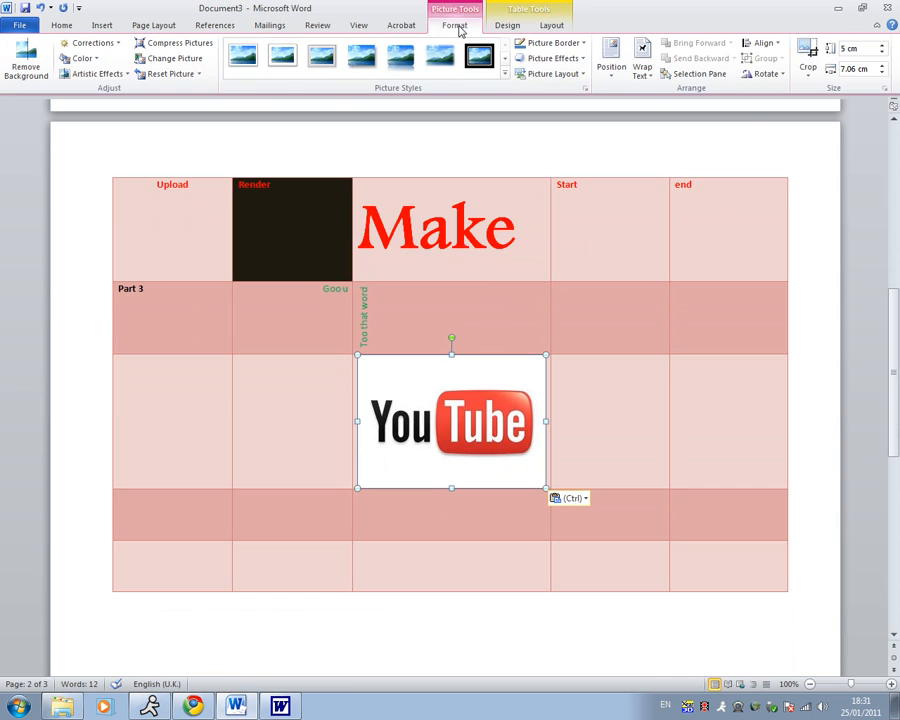
left_click(642, 58)
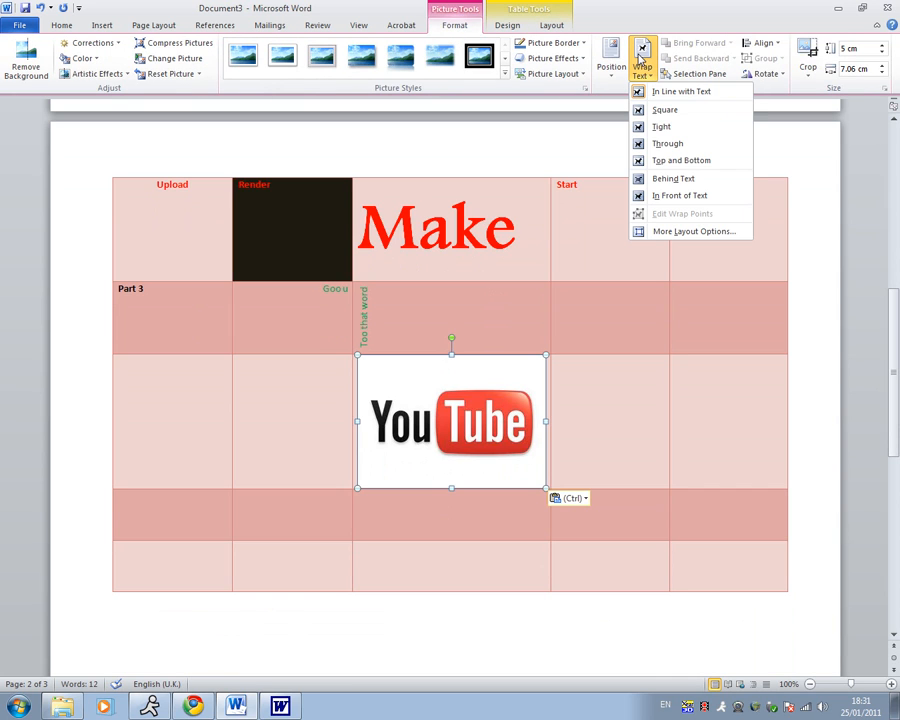
left_click(673, 178)
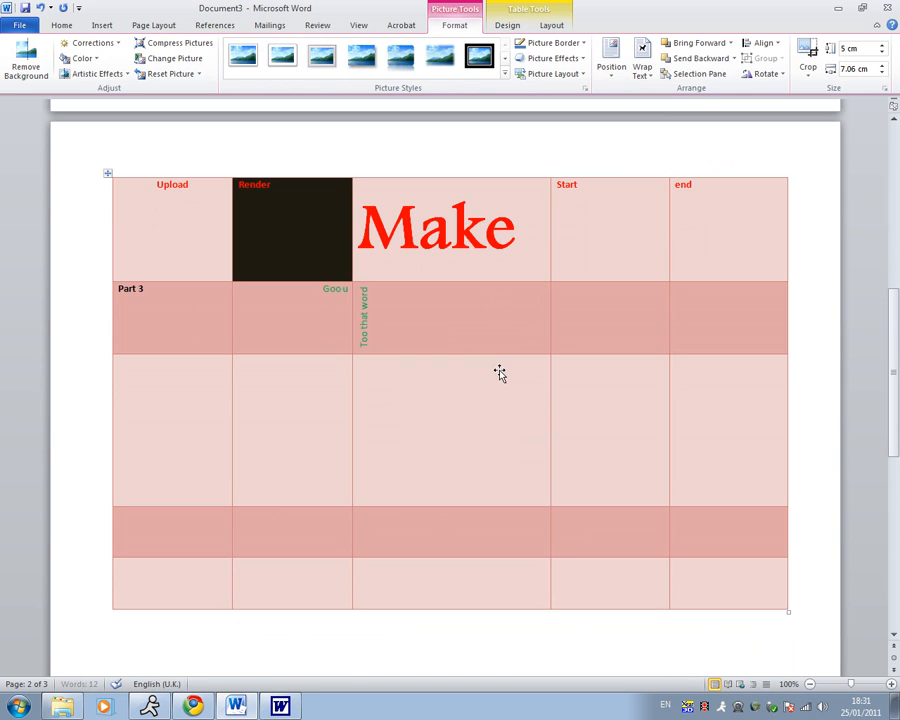
left_click(497, 383)
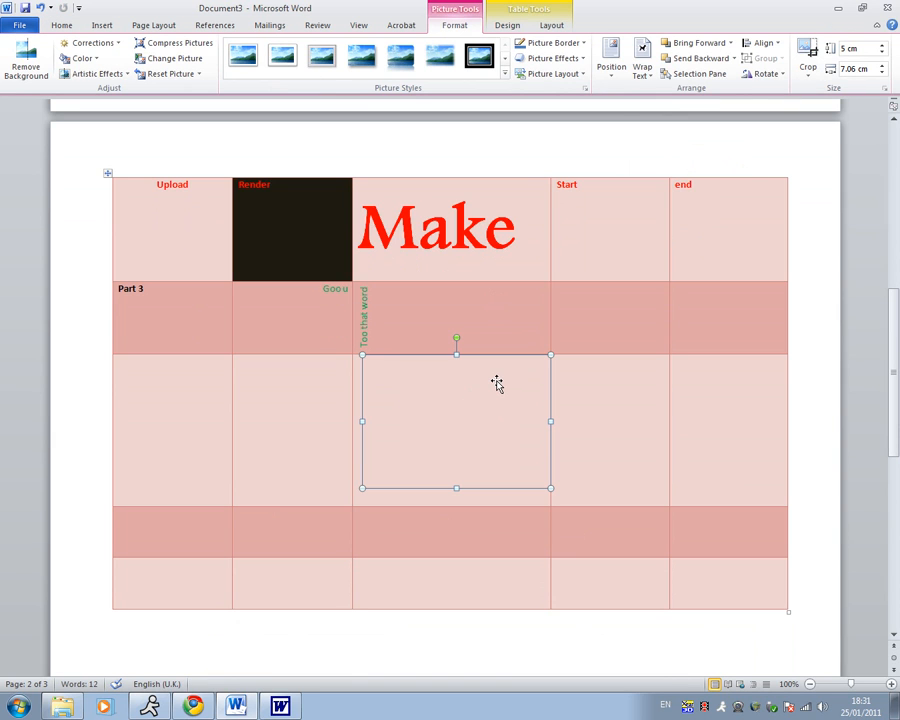
mouse_move(502, 358)
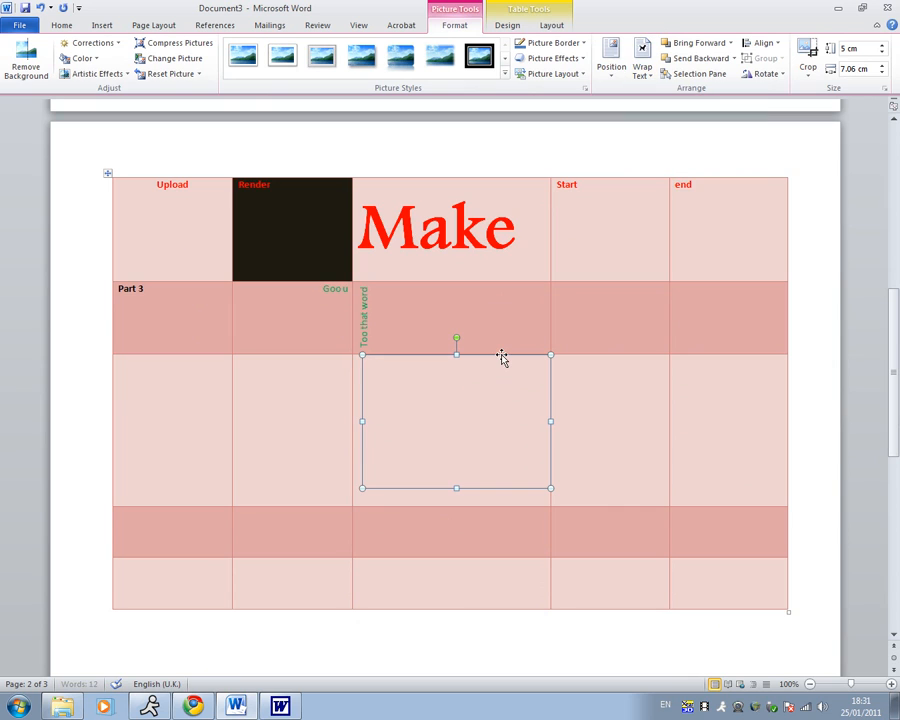
mouse_move(481, 418)
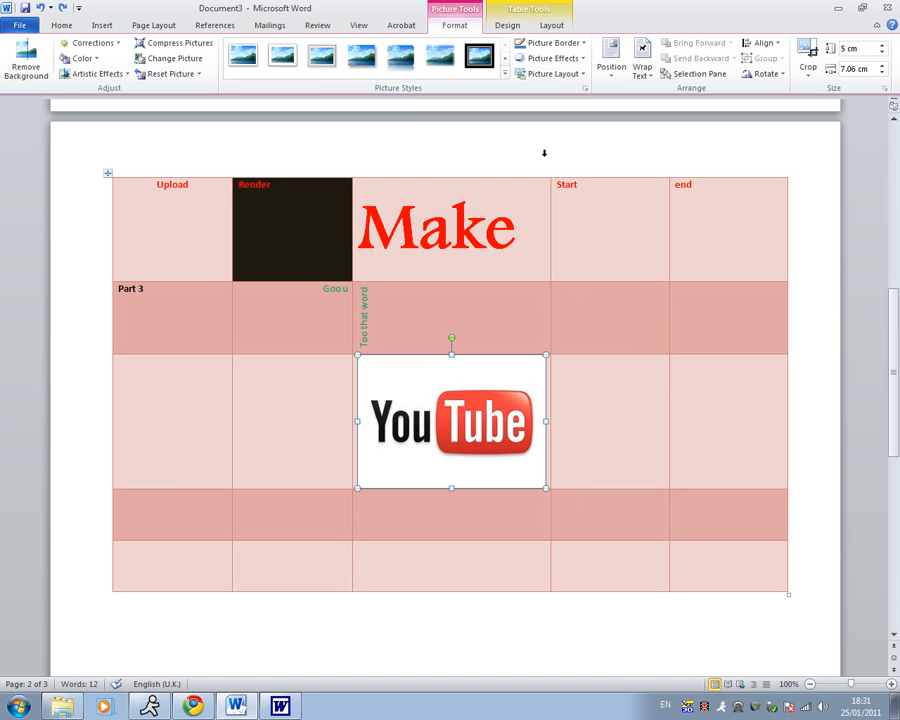
left_click(62, 25)
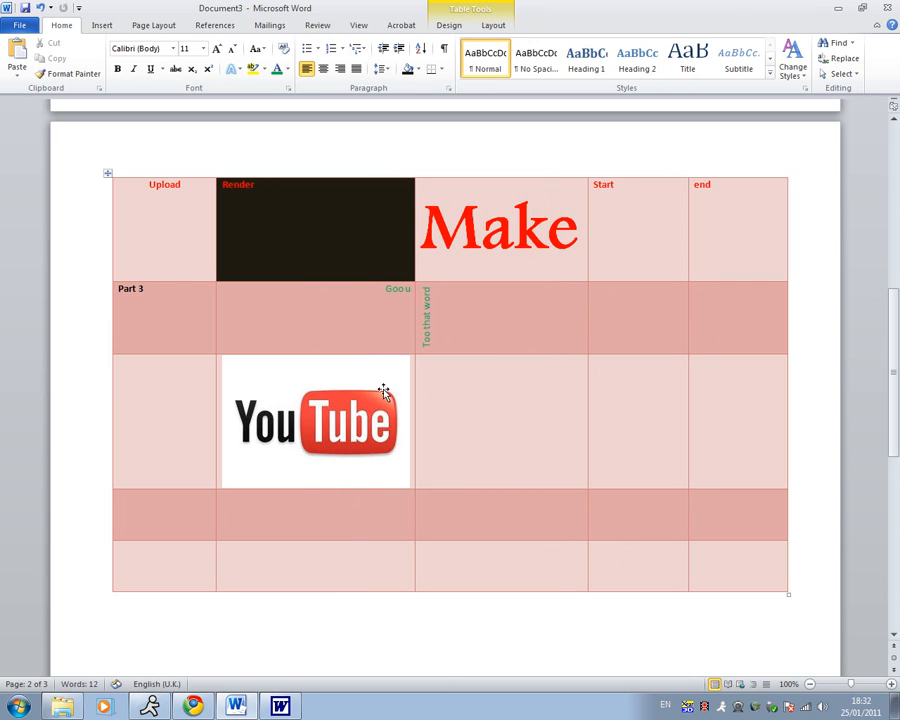
Drag the YouTube picture into the Start column's fourth-row cell.
left_click_drag(315, 420, 451, 473)
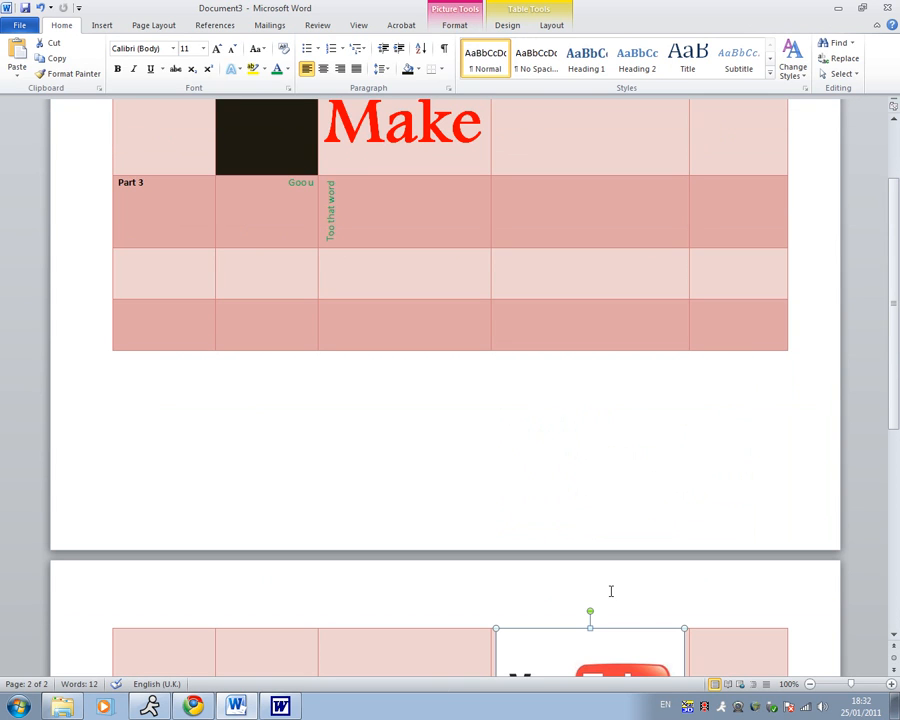
scroll("up", 3)
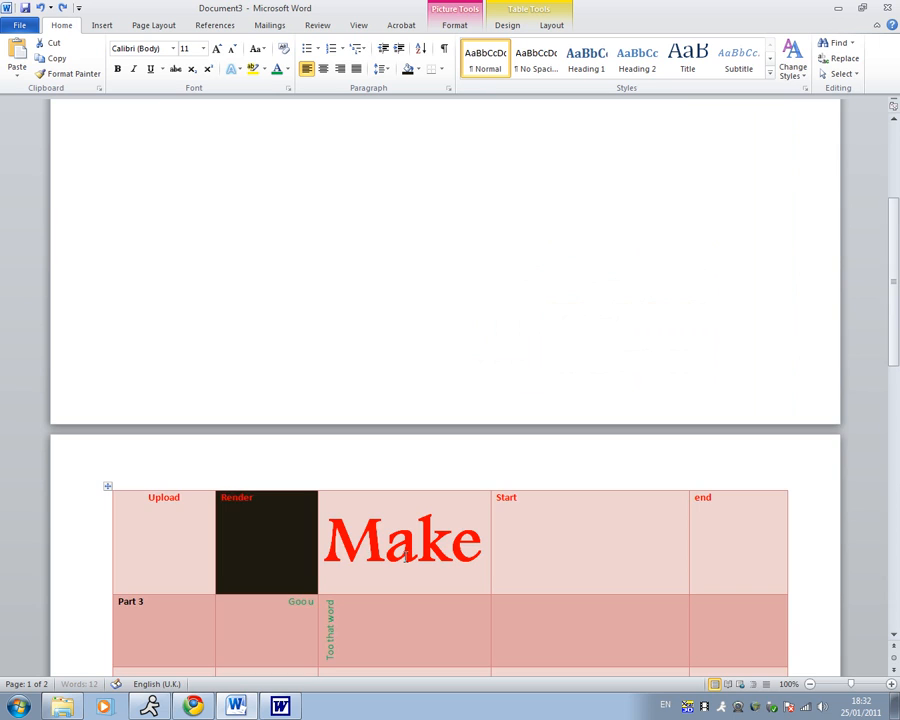
scroll("down", 3)
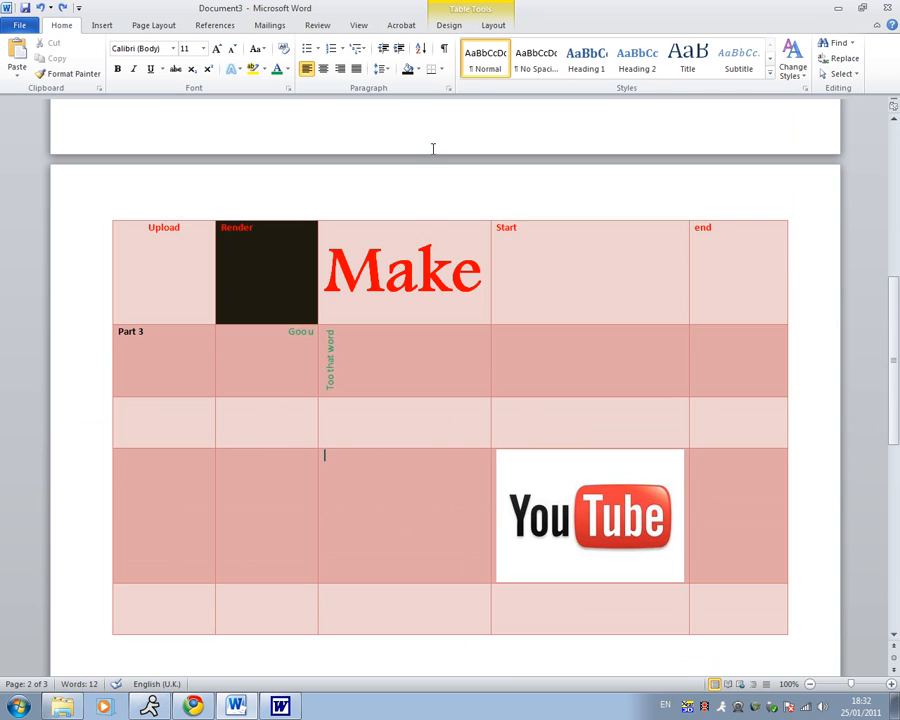
Draw a thick black border down the left side of the Make column.
left_click(448, 25)
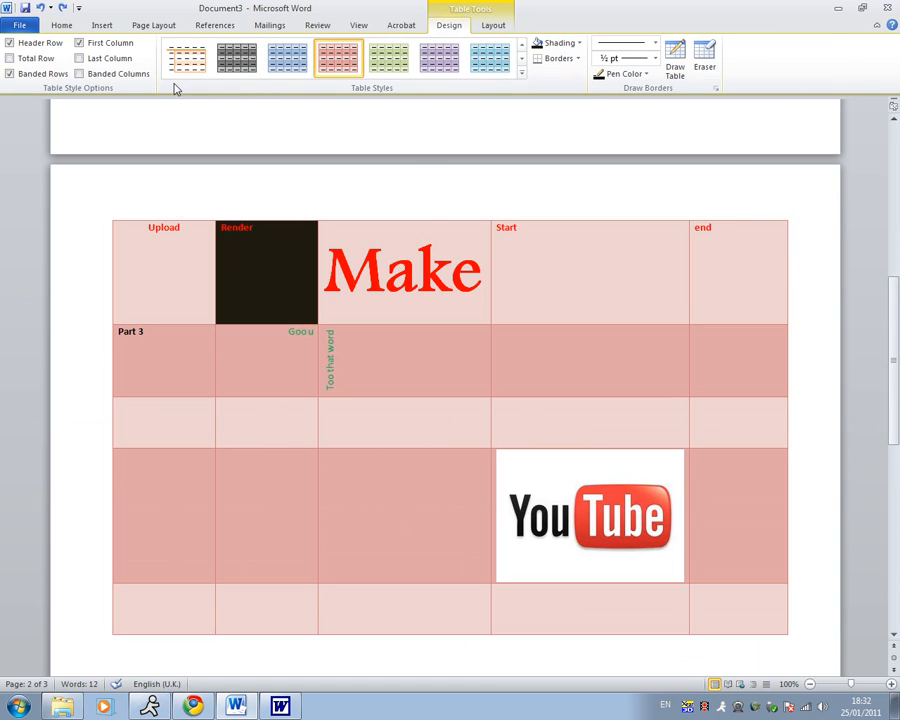
mouse_move(492, 25)
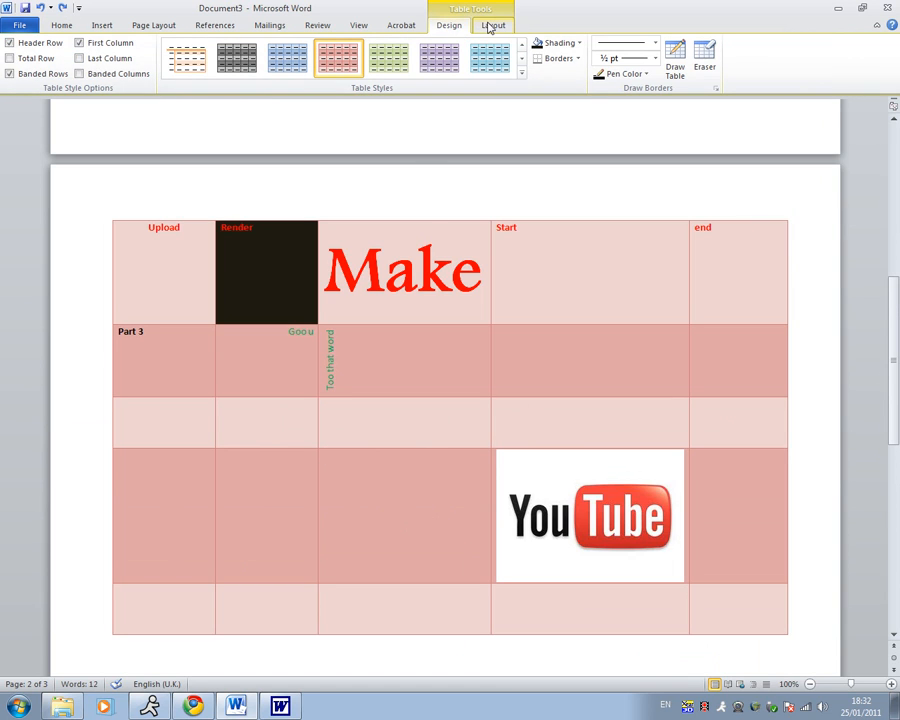
left_click(675, 58)
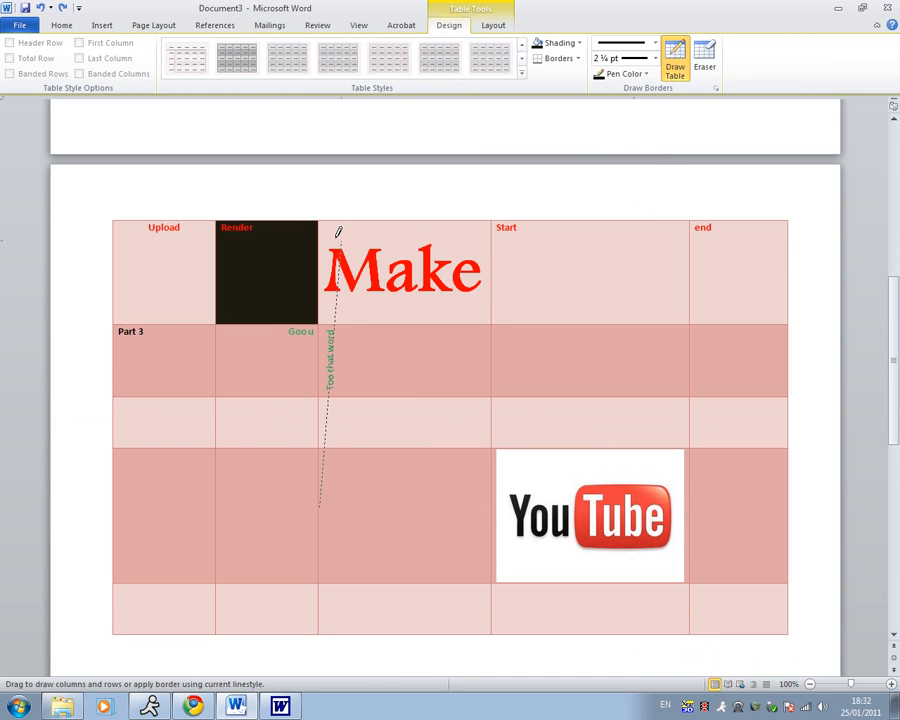
left_click(705, 58)
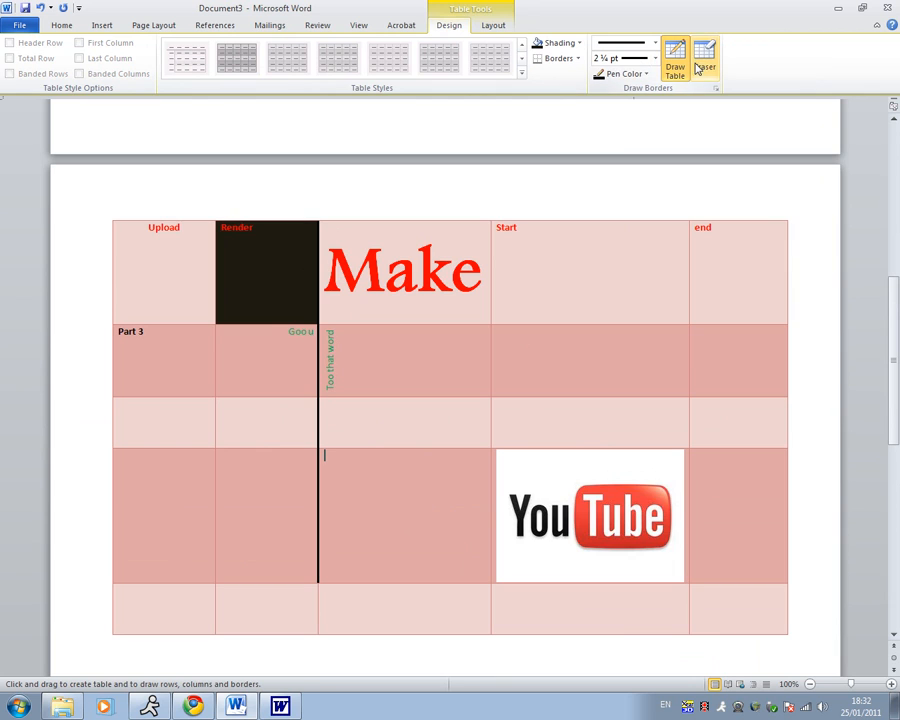
Erase the Make–Start dividers in the table's top three rows.
left_click(704, 57)
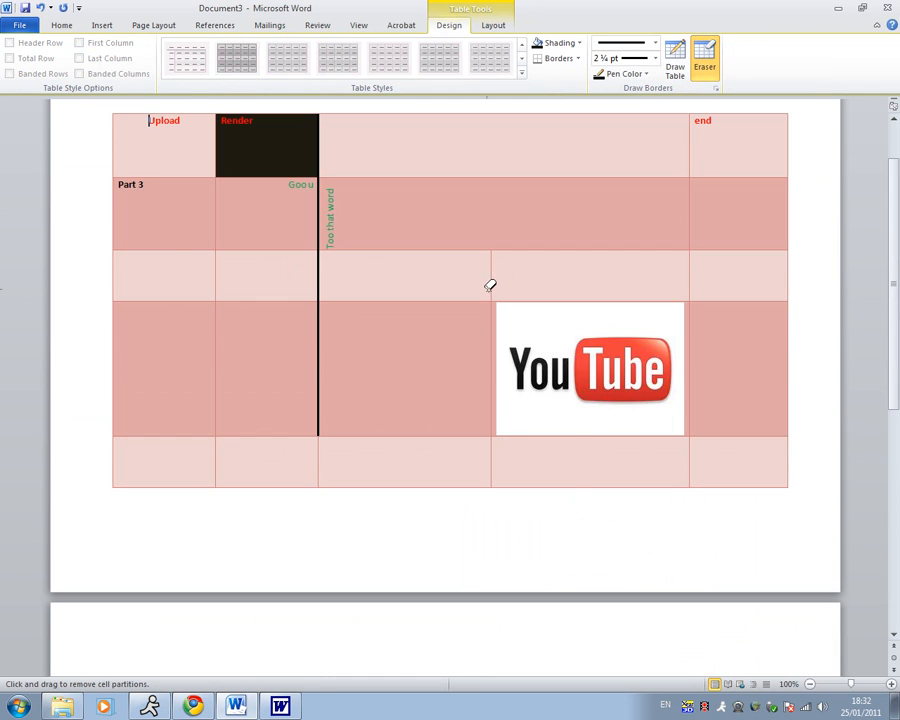
scroll("up", 3)
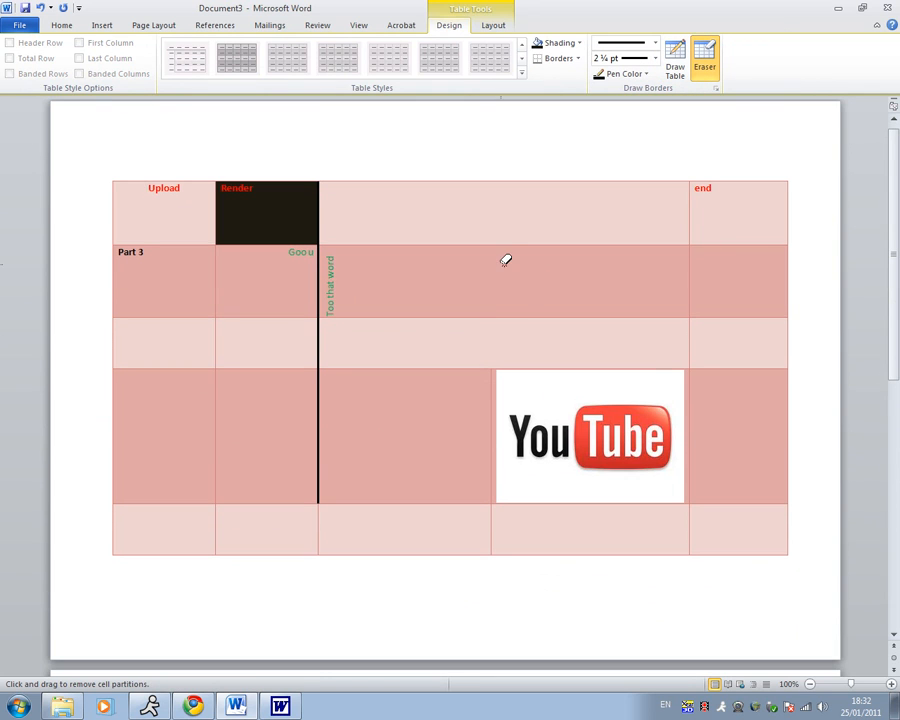
left_click(645, 74)
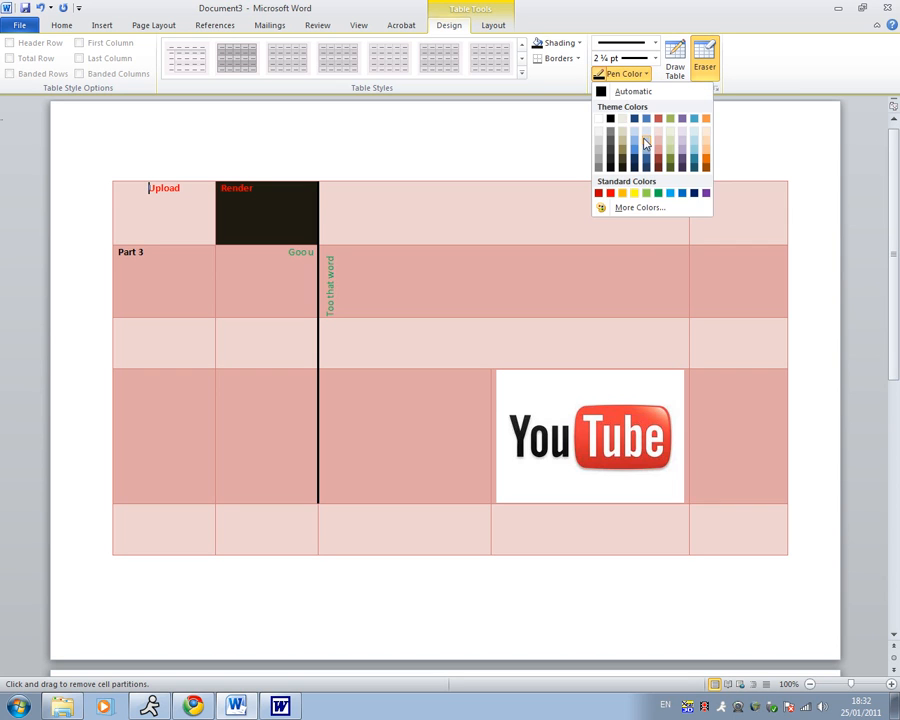